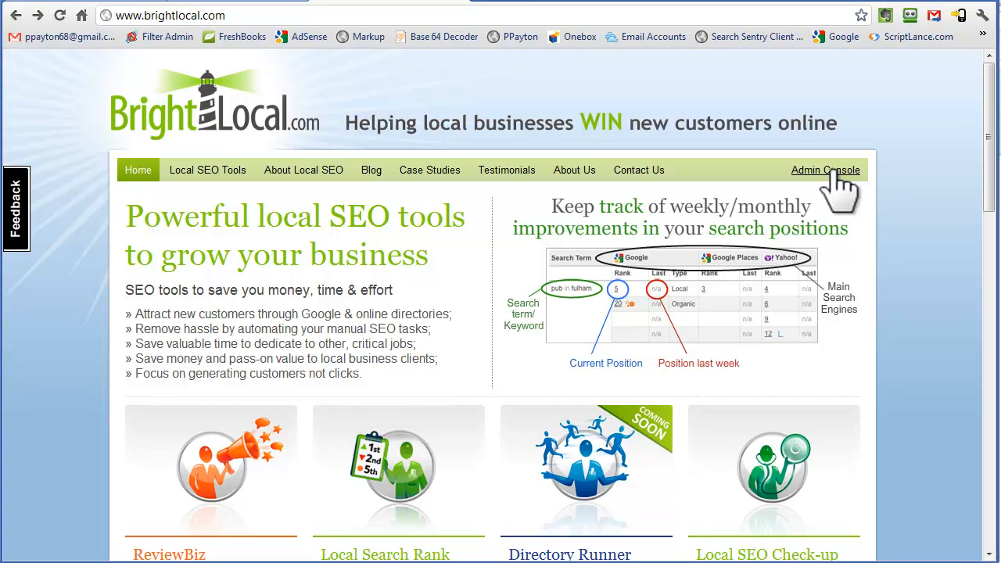
# Step: Log into the BrightLocal admin console with the saved email and password
pyautogui.click(825, 170)
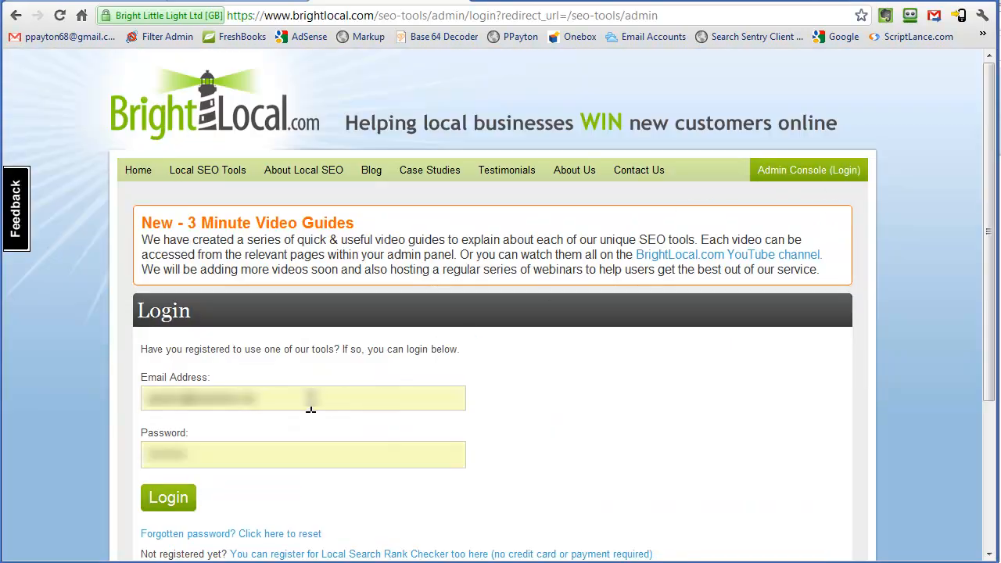
pyautogui.moveTo(261, 416)
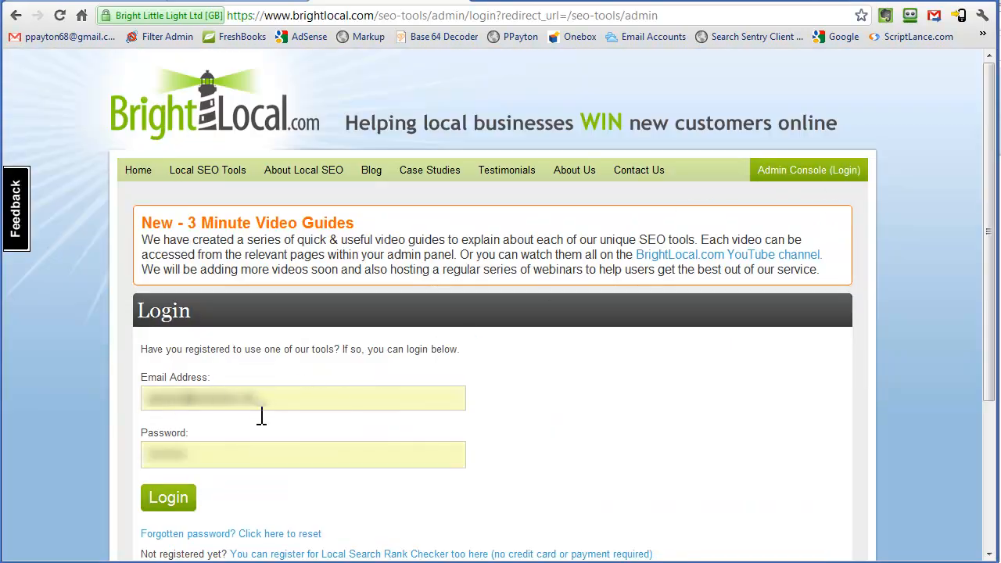
pyautogui.moveTo(263, 411)
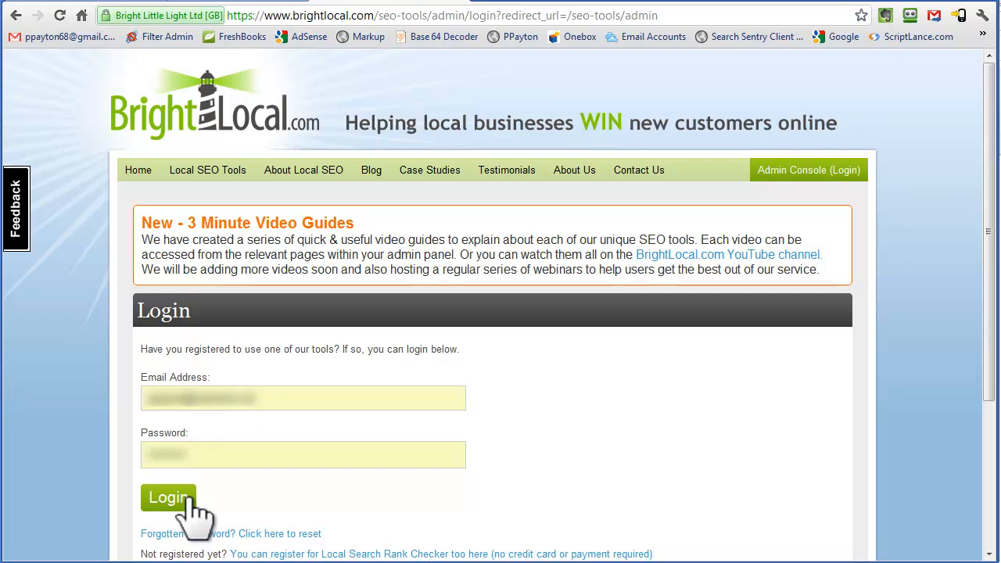
pyautogui.click(169, 497)
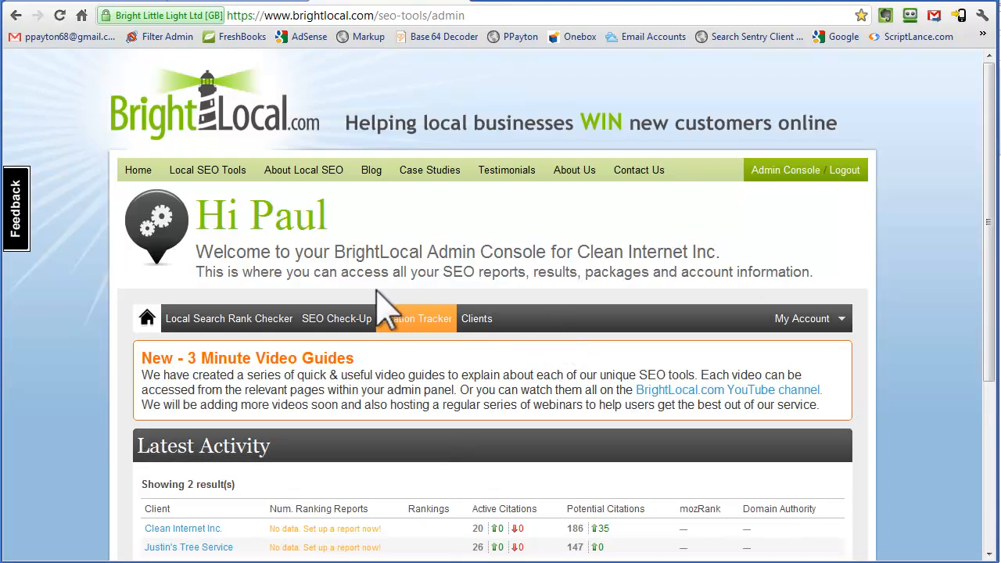
# Step: Open Citation Tracker and scroll to the table of three client citation reports
pyautogui.click(416, 318)
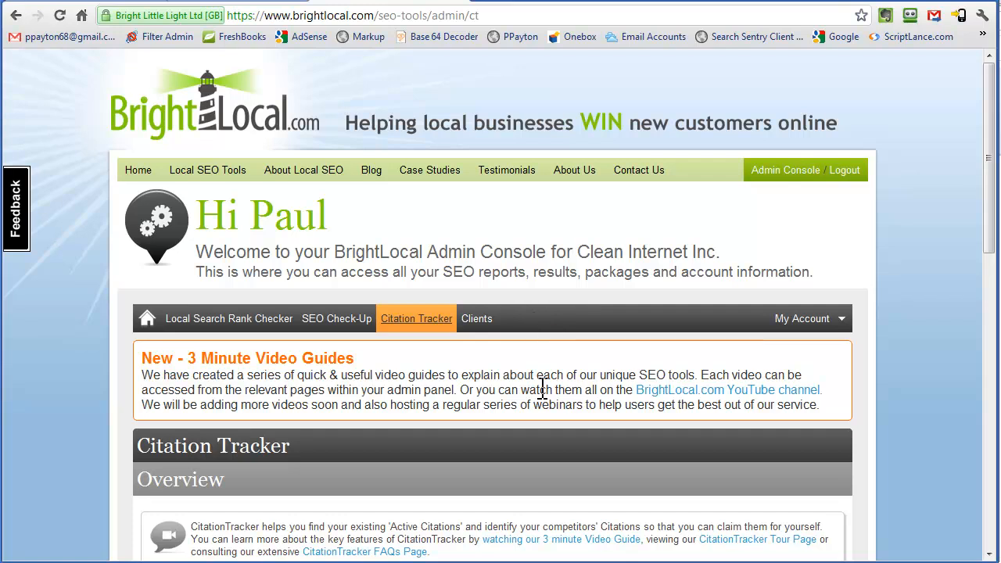
pyautogui.scroll(-3)
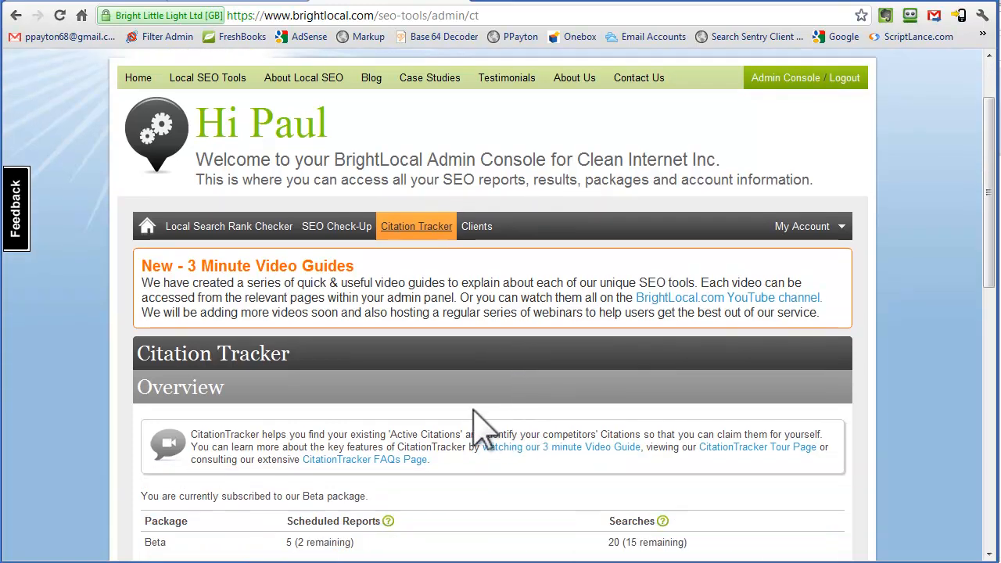
pyautogui.scroll(-3)
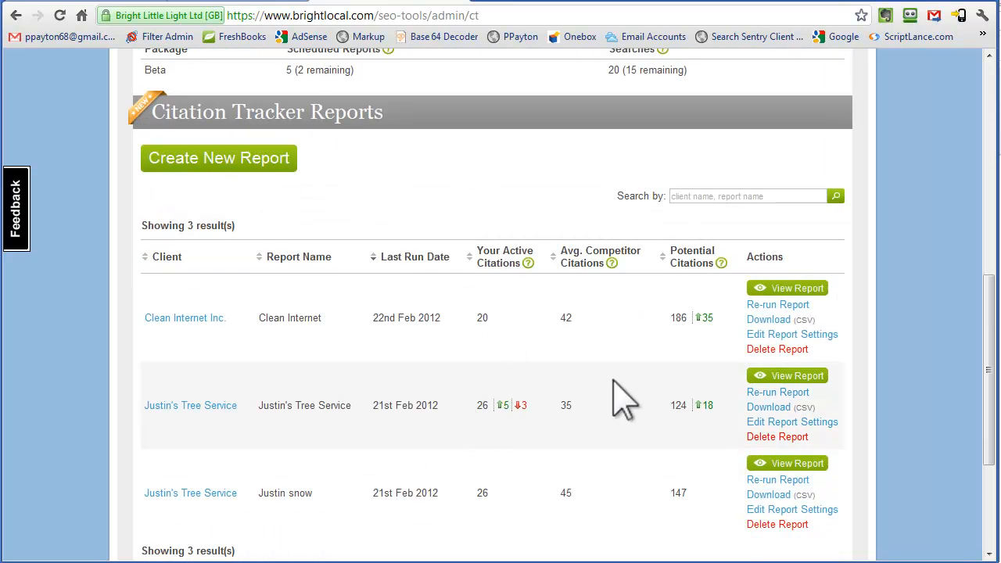
pyautogui.moveTo(249, 468)
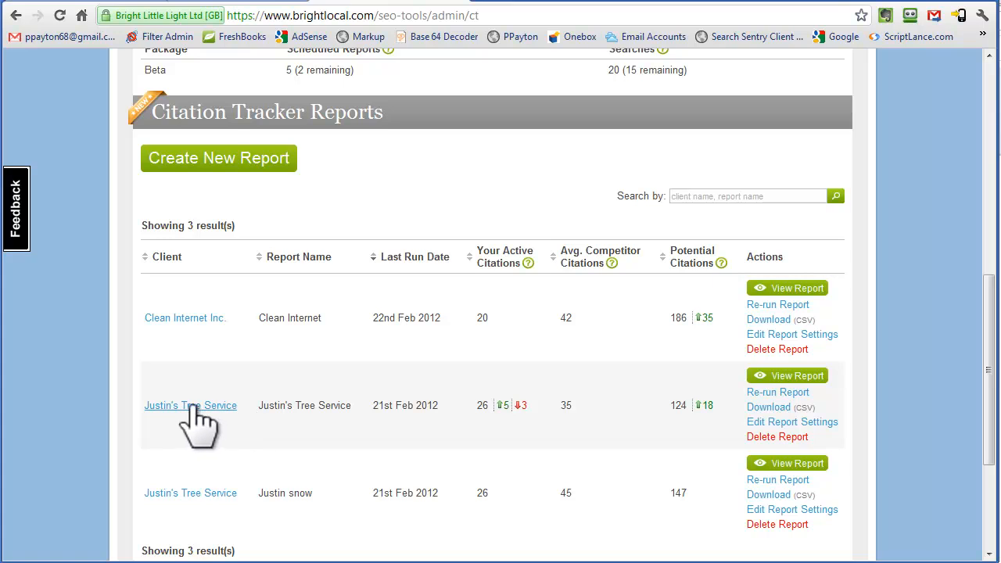
pyautogui.moveTo(309, 500)
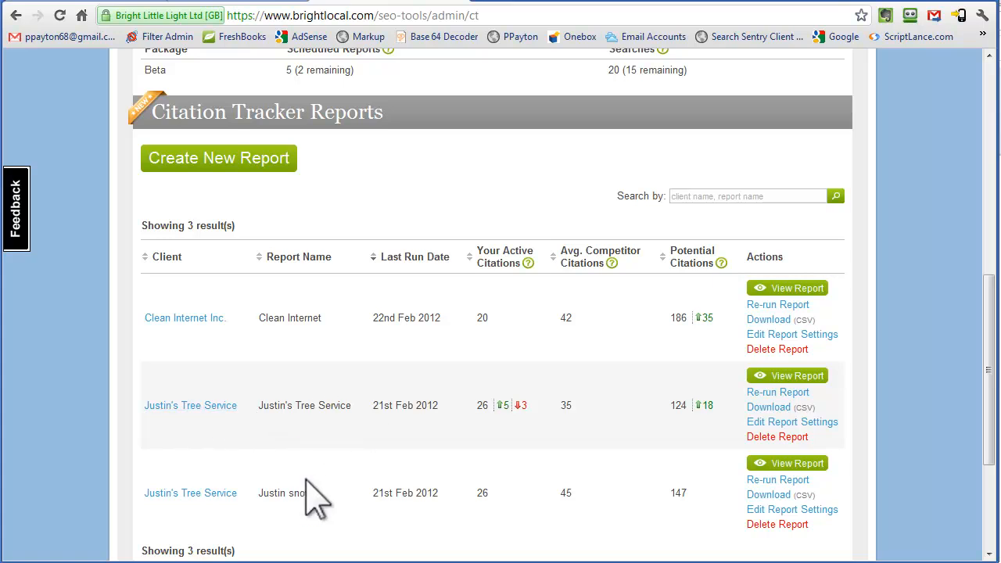
pyautogui.moveTo(192, 406)
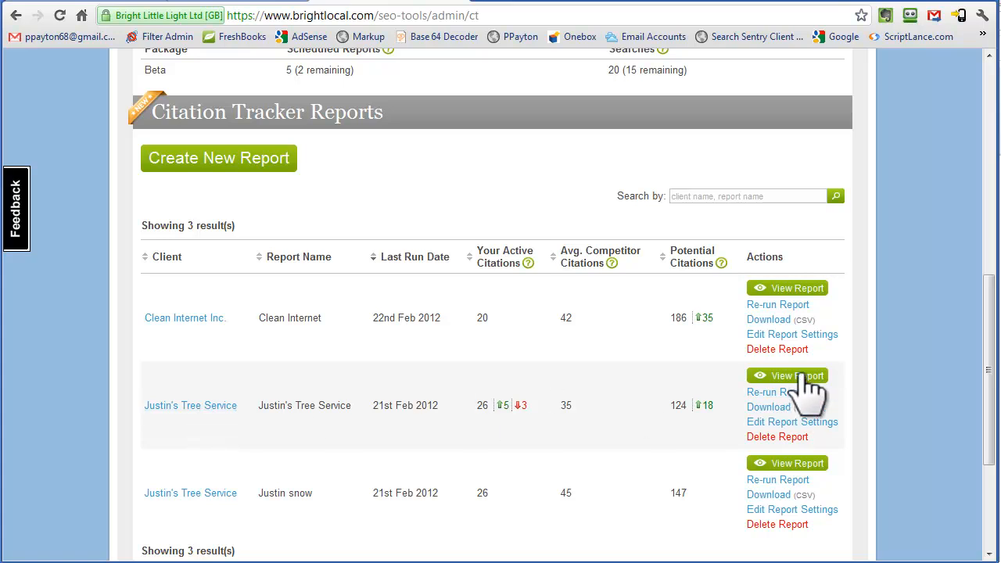
# Step: View the Justin's Tree Service report and scroll to its 26 active citations
pyautogui.click(797, 376)
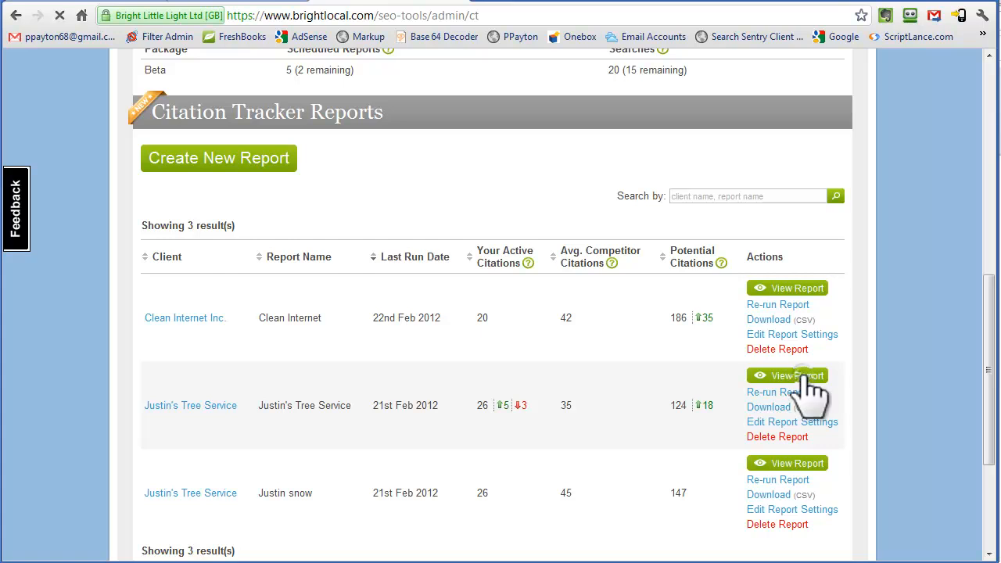
pyautogui.click(789, 376)
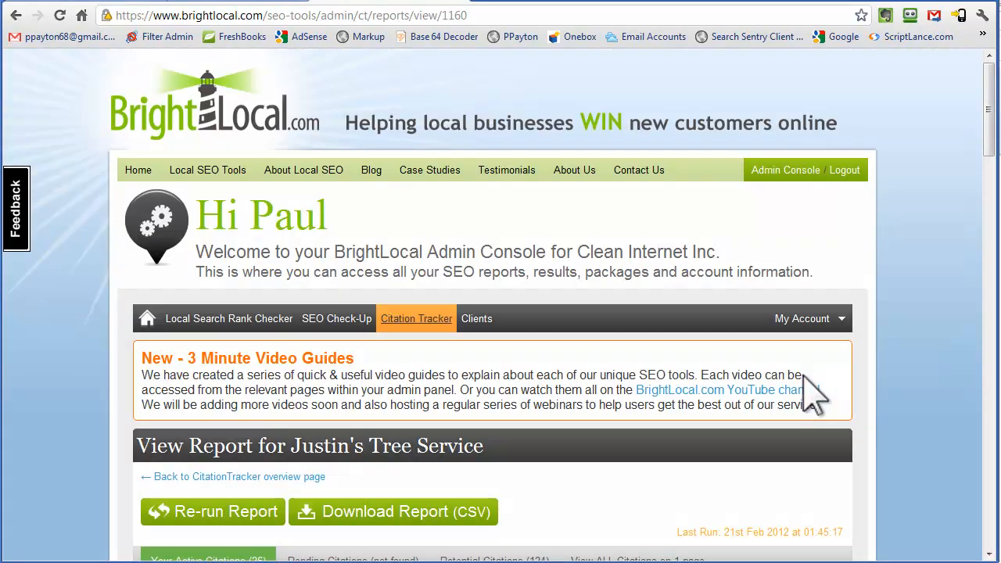
pyautogui.scroll(-3)
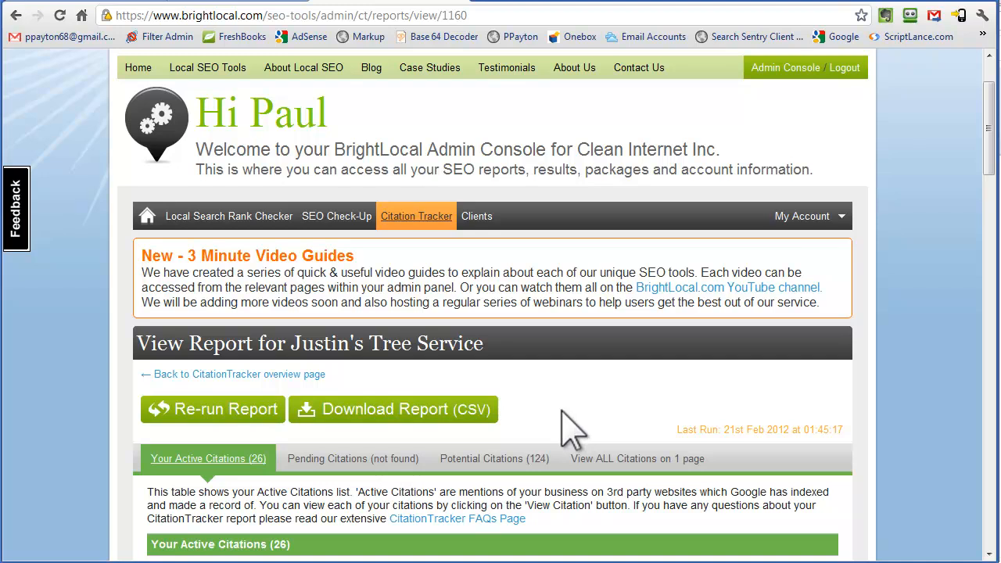
pyautogui.scroll(-3)
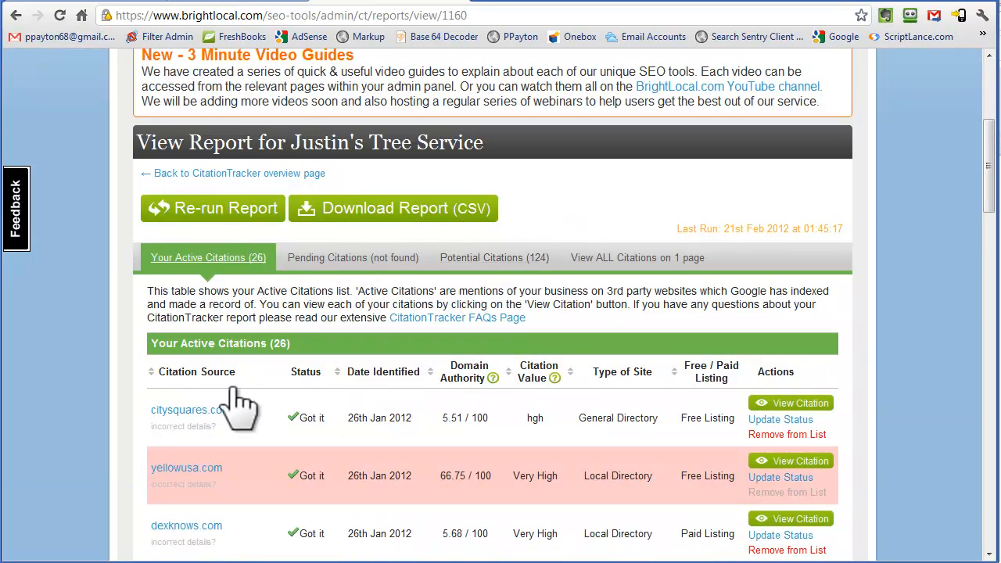
pyautogui.moveTo(349, 433)
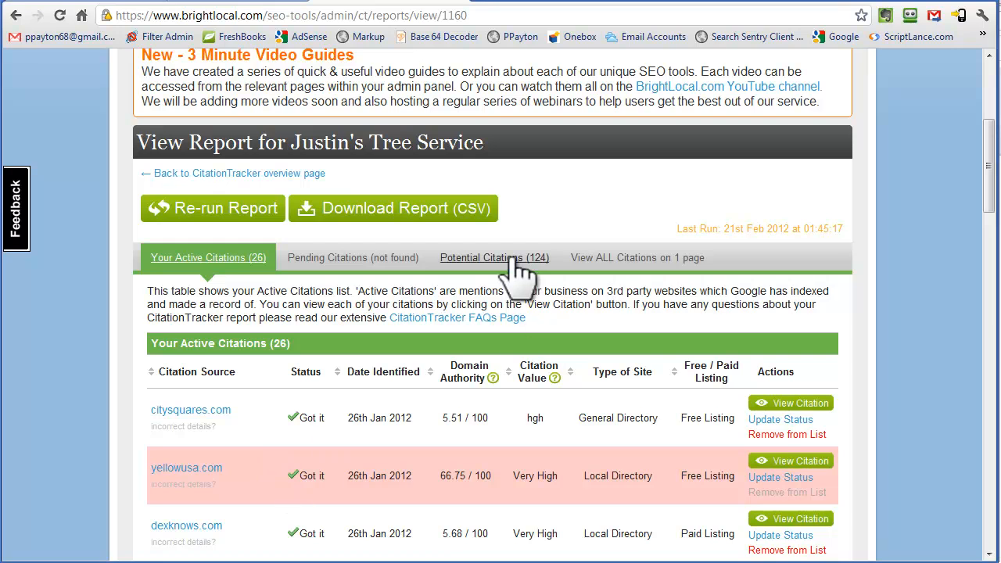
pyautogui.click(494, 257)
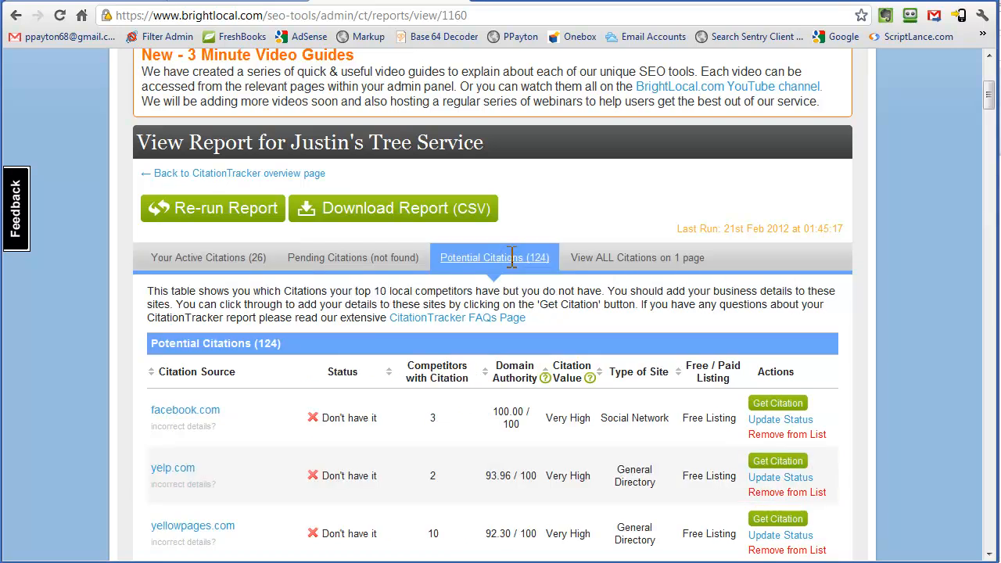
pyautogui.moveTo(564, 360)
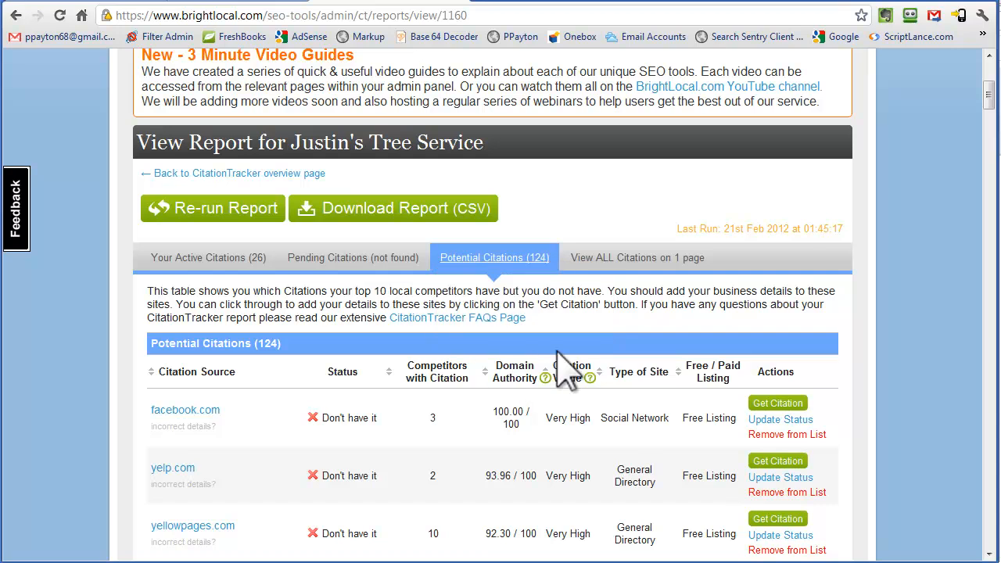
pyautogui.scroll(-3)
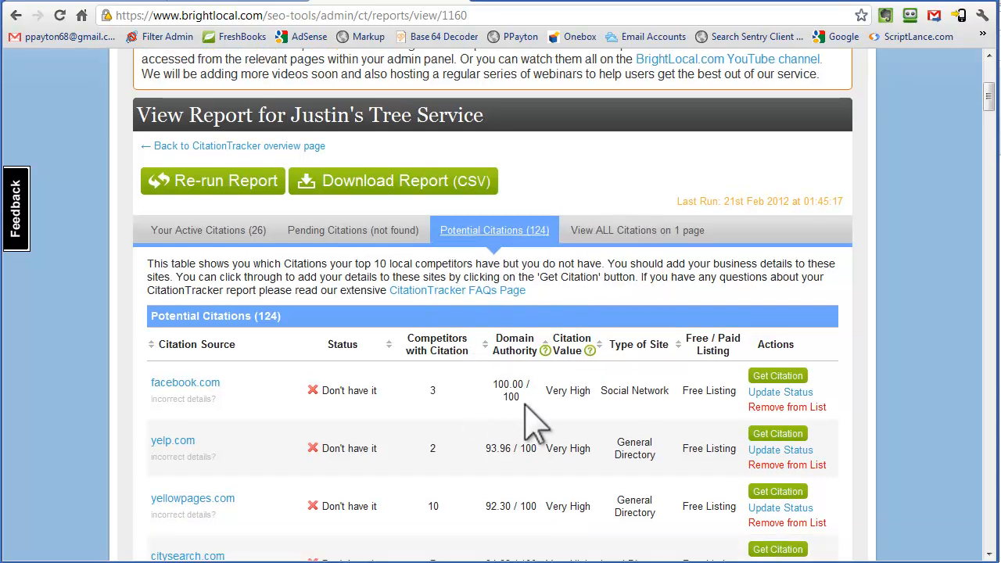
pyautogui.scroll(-3)
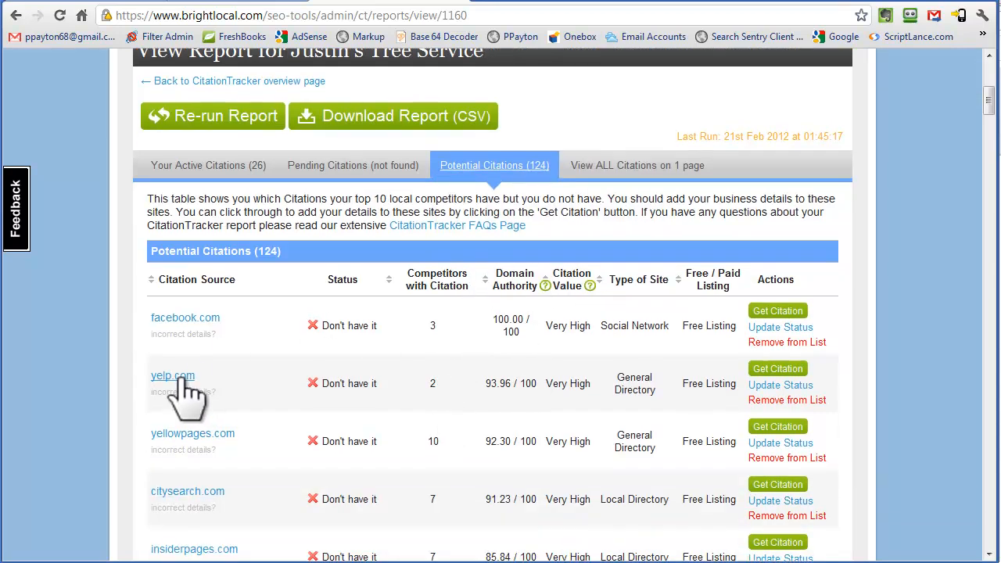
pyautogui.moveTo(775, 395)
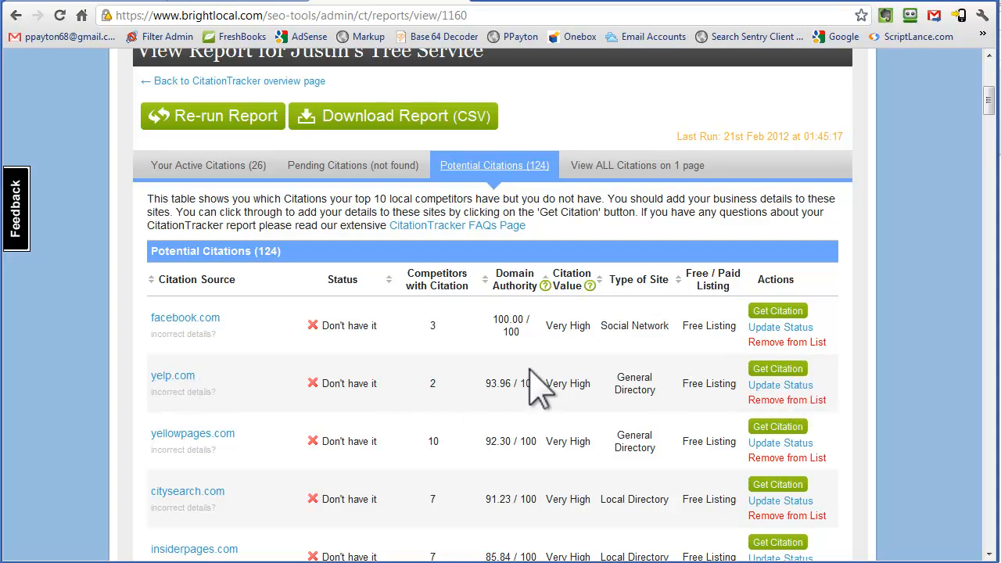
pyautogui.moveTo(672, 395)
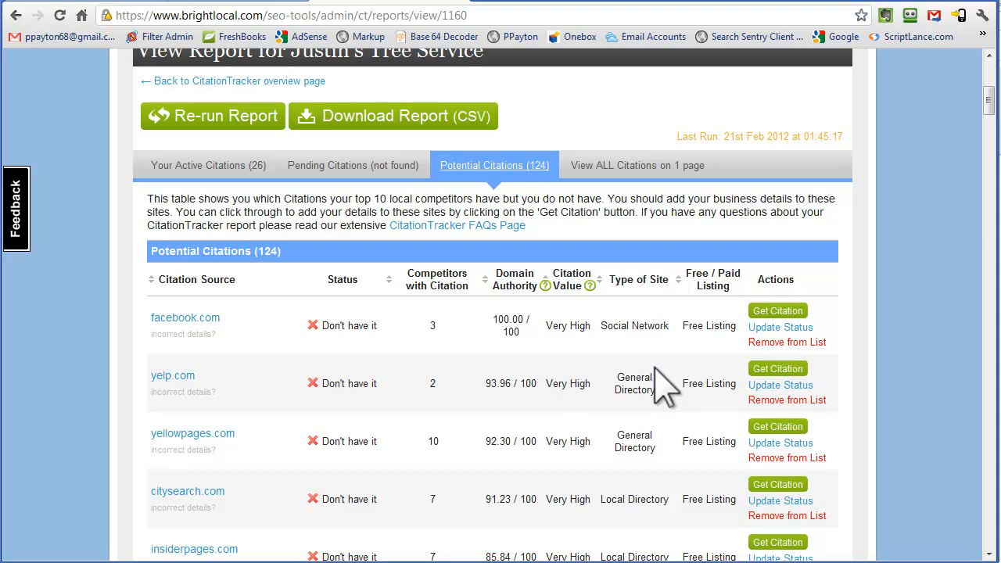
pyautogui.moveTo(710, 503)
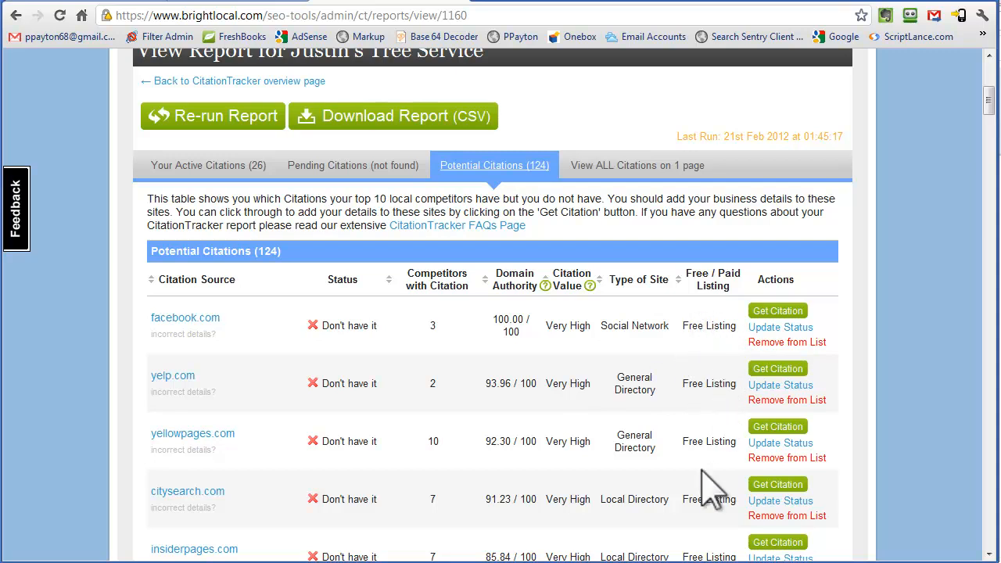
pyautogui.scroll(-3)
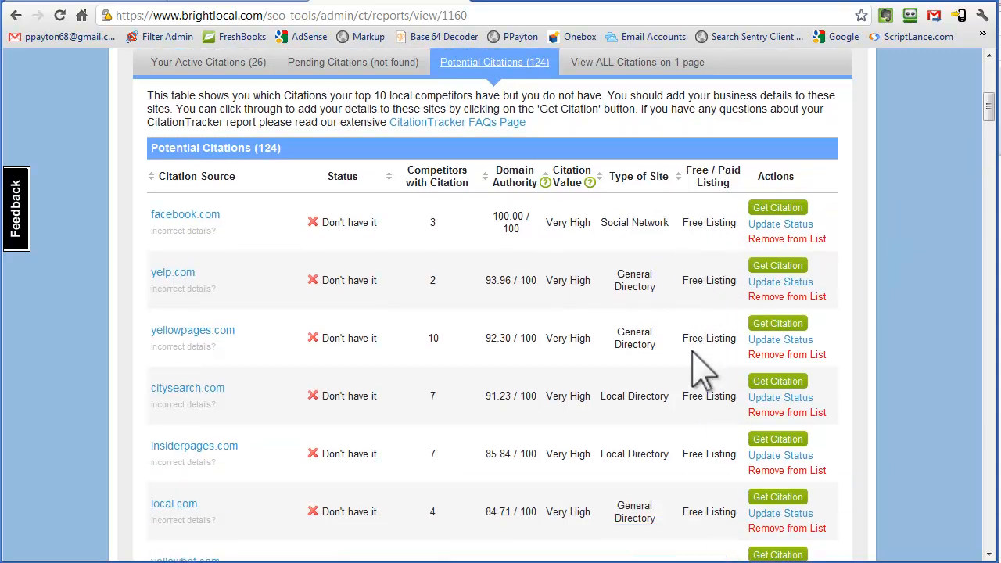
pyautogui.scroll(-3)
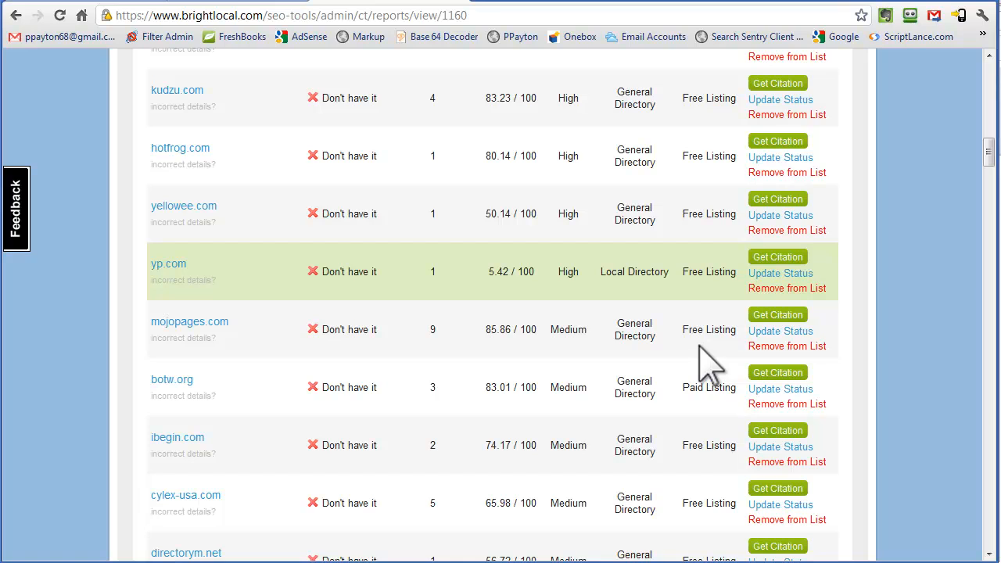
pyautogui.scroll(-3)
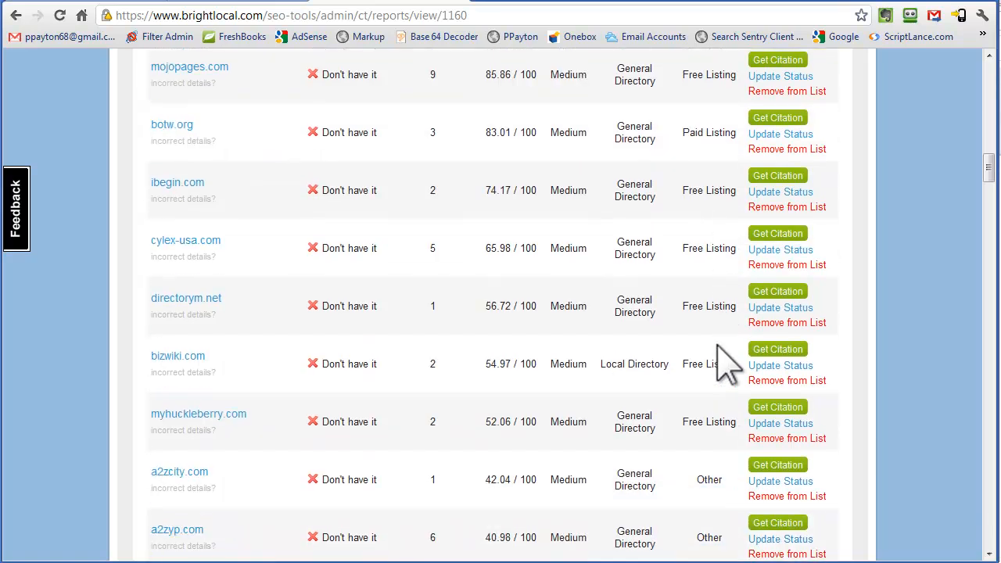
pyautogui.scroll(-3)
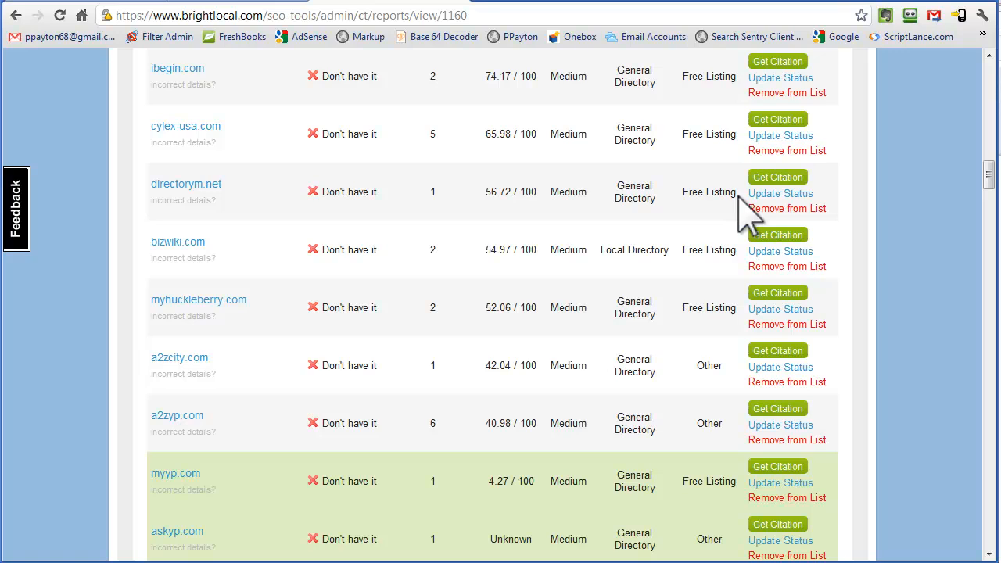
pyautogui.moveTo(716, 366)
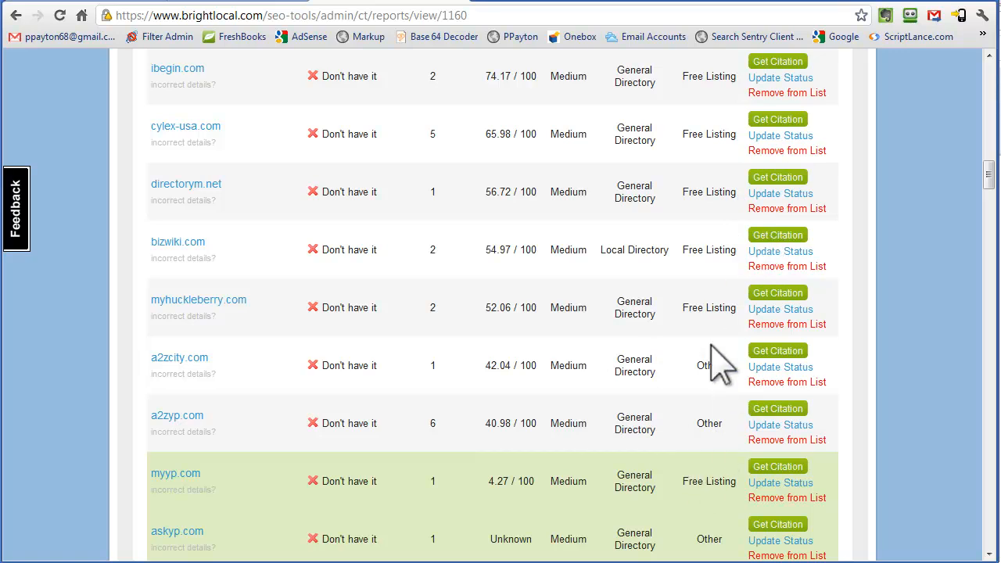
pyautogui.moveTo(669, 403)
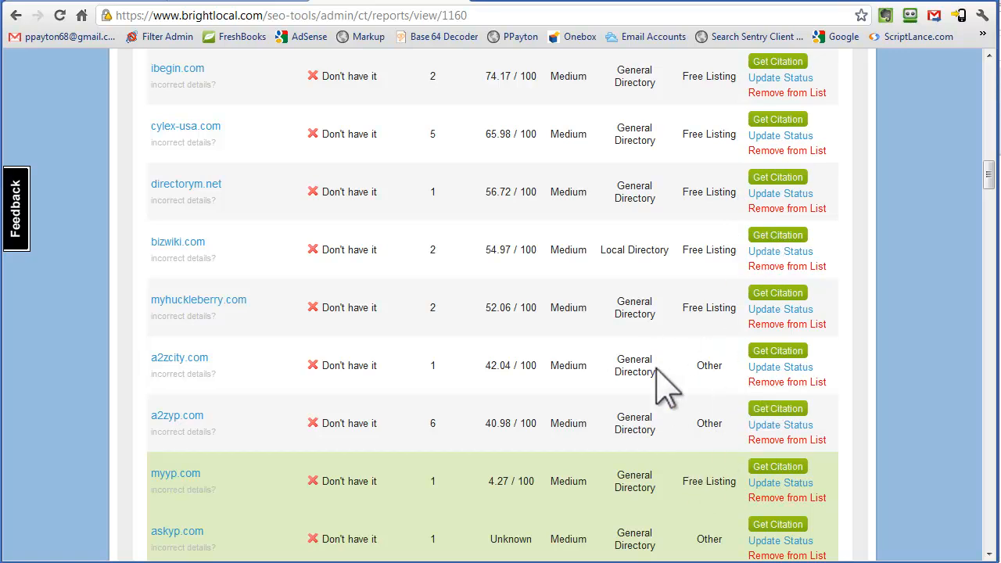
pyautogui.scroll(-3)
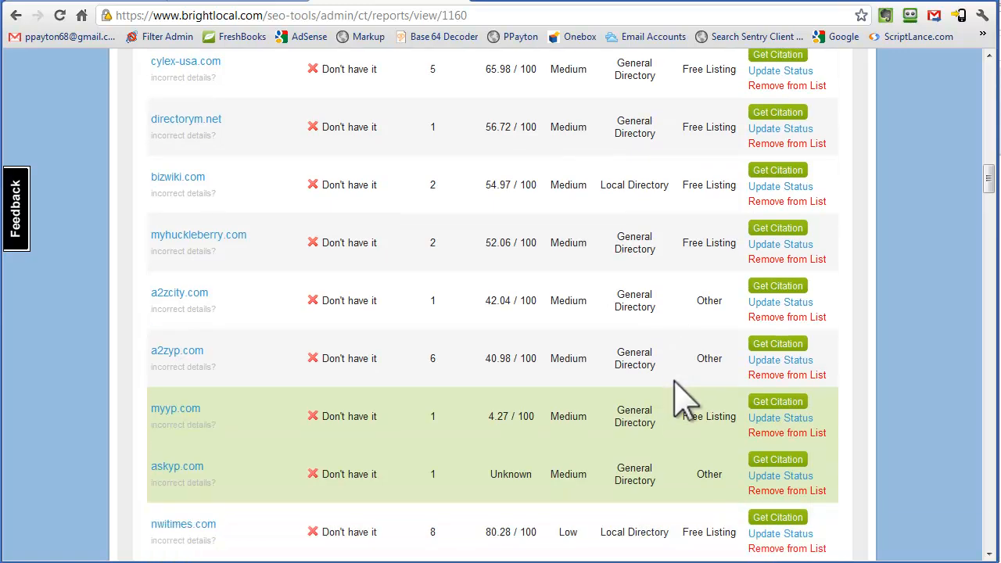
pyautogui.moveTo(833, 473)
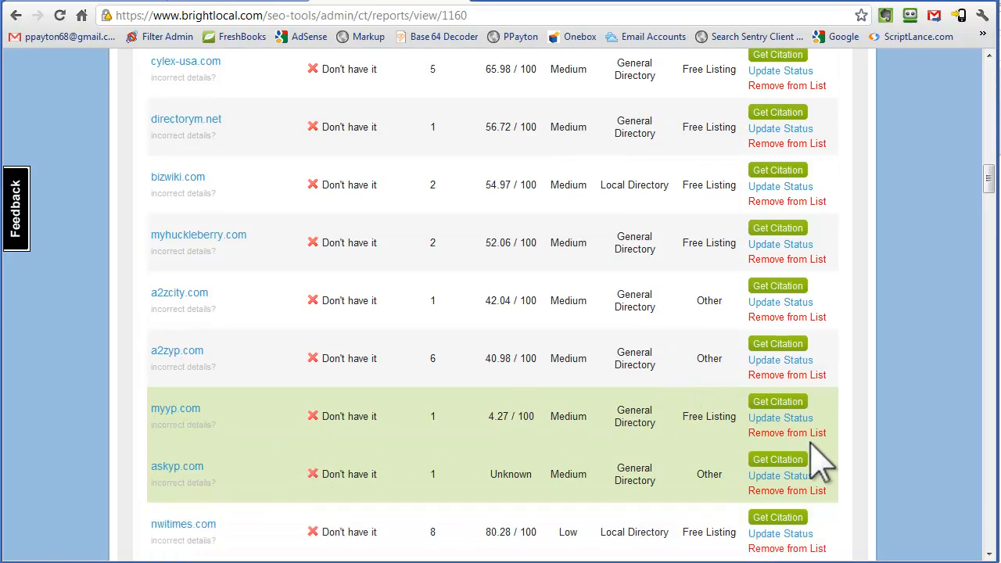
pyautogui.moveTo(727, 484)
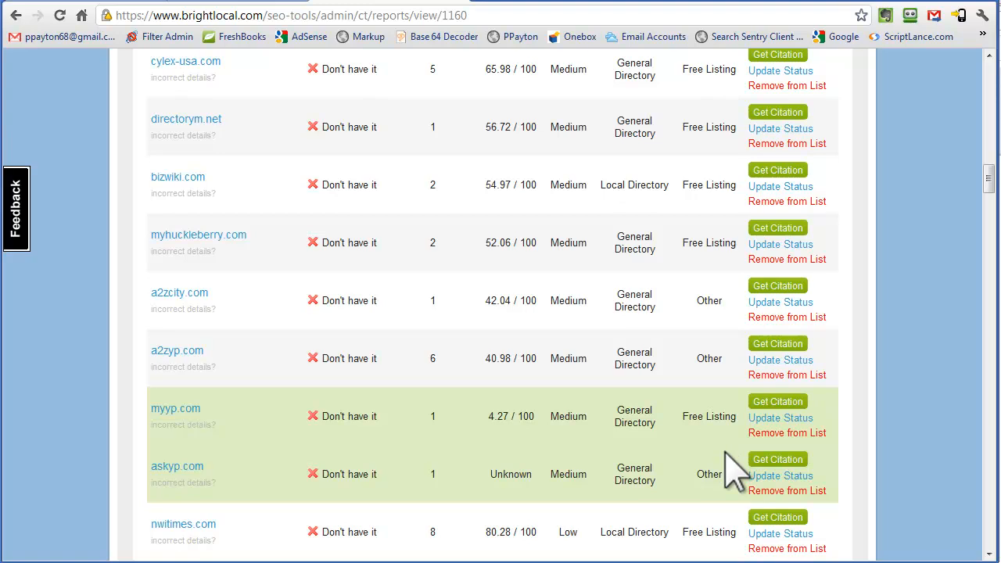
pyautogui.scroll(-3)
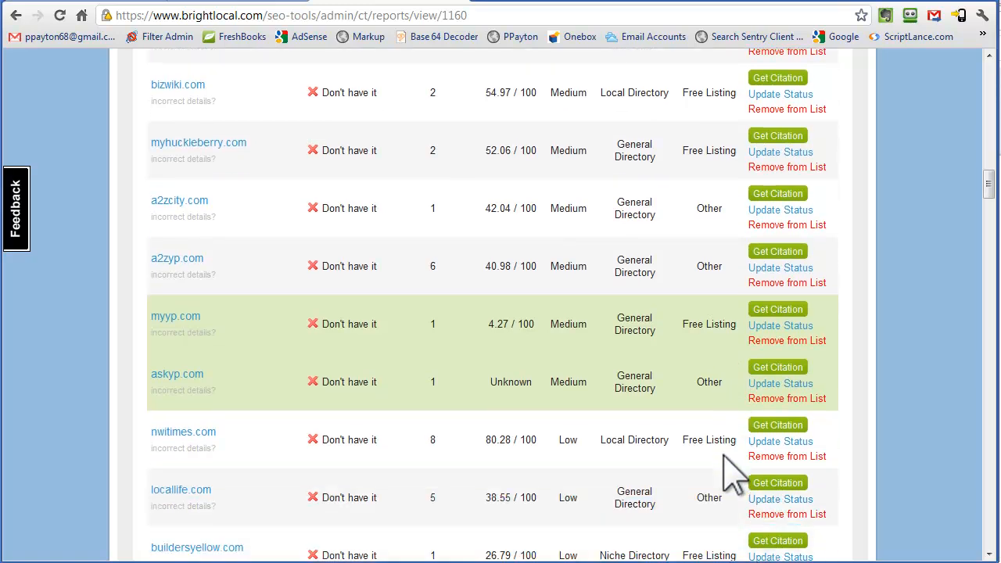
pyautogui.moveTo(712, 447)
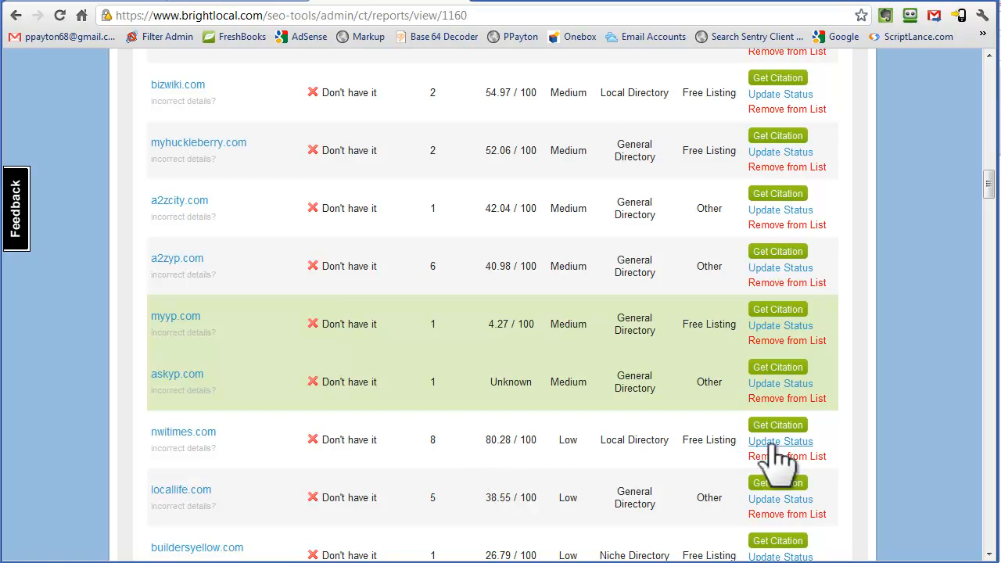
pyautogui.moveTo(724, 448)
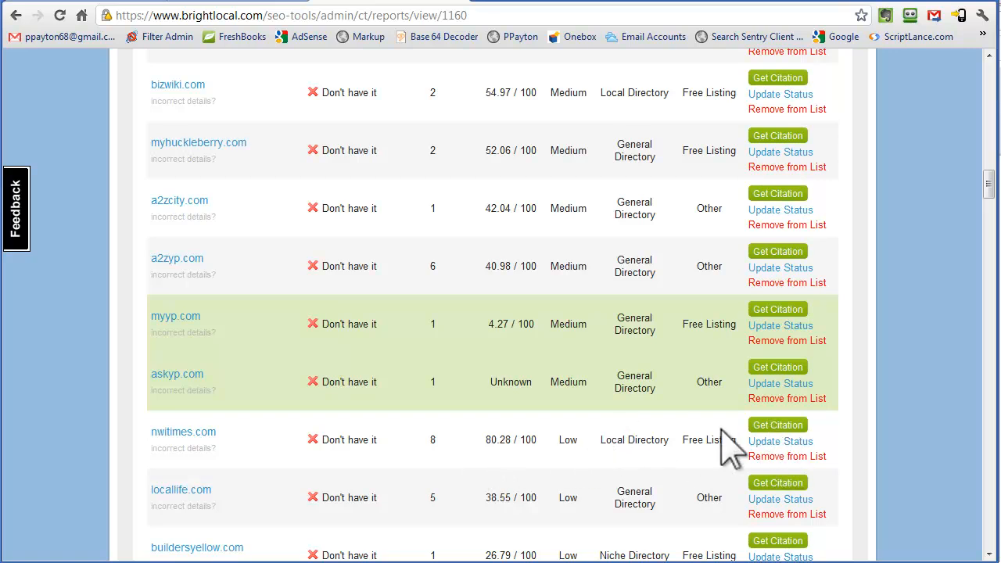
pyautogui.scroll(-3)
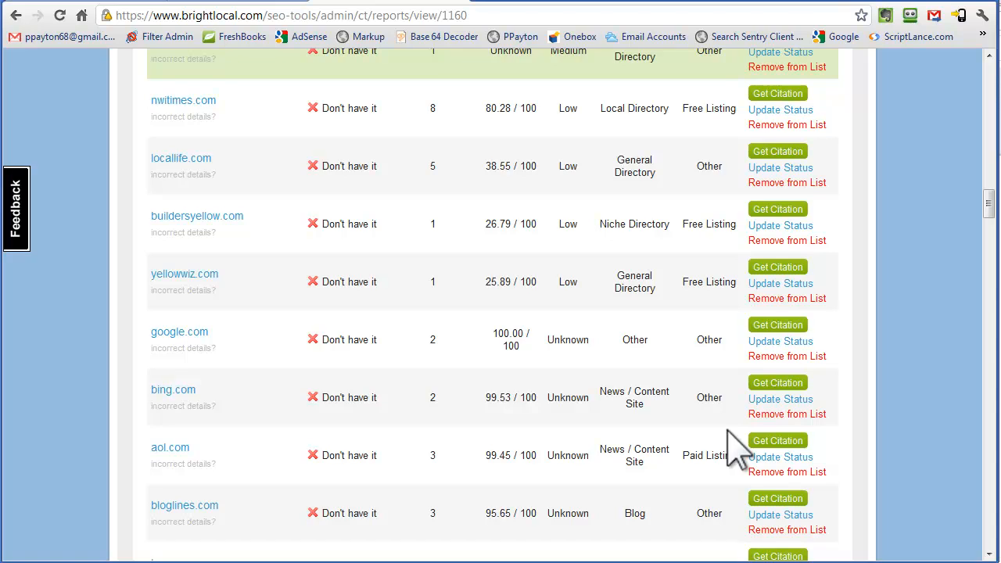
pyautogui.scroll(-3)
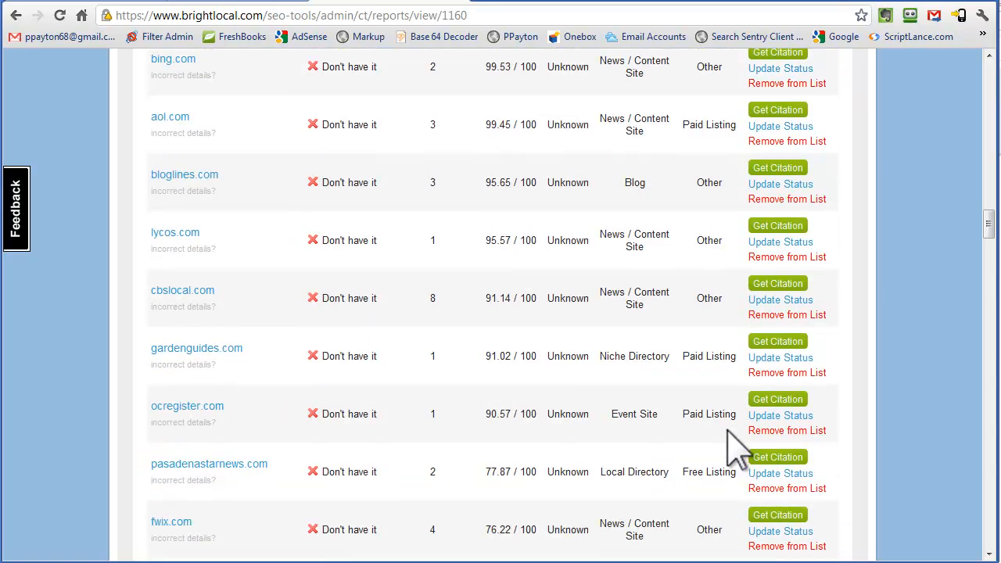
pyautogui.scroll(-3)
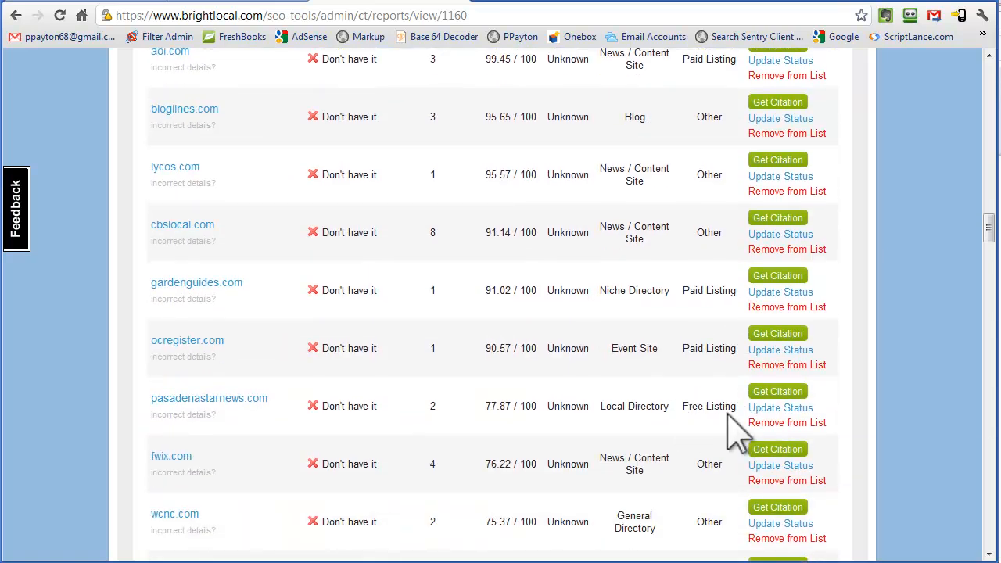
pyautogui.moveTo(778, 391)
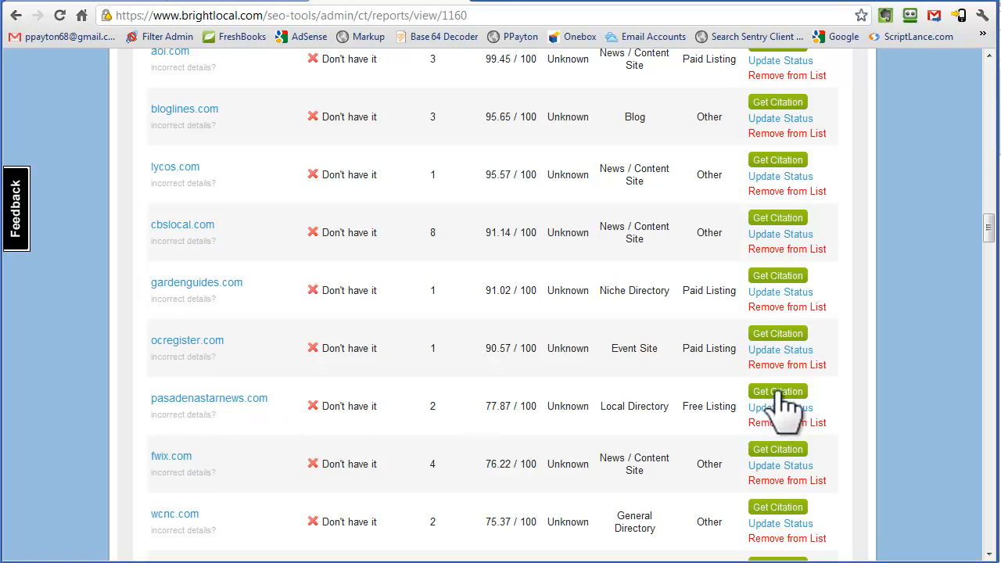
pyautogui.scroll(-3)
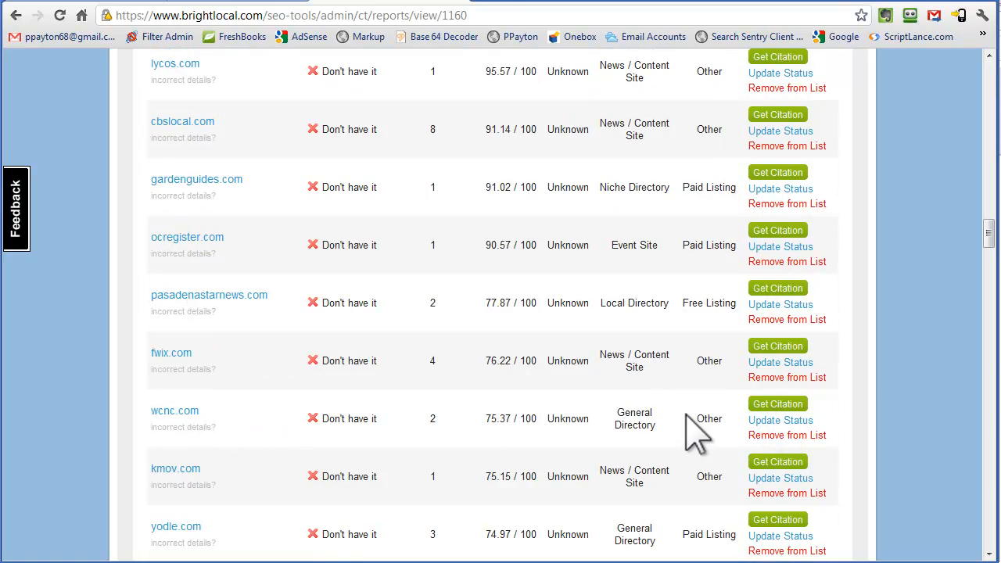
pyautogui.scroll(-3)
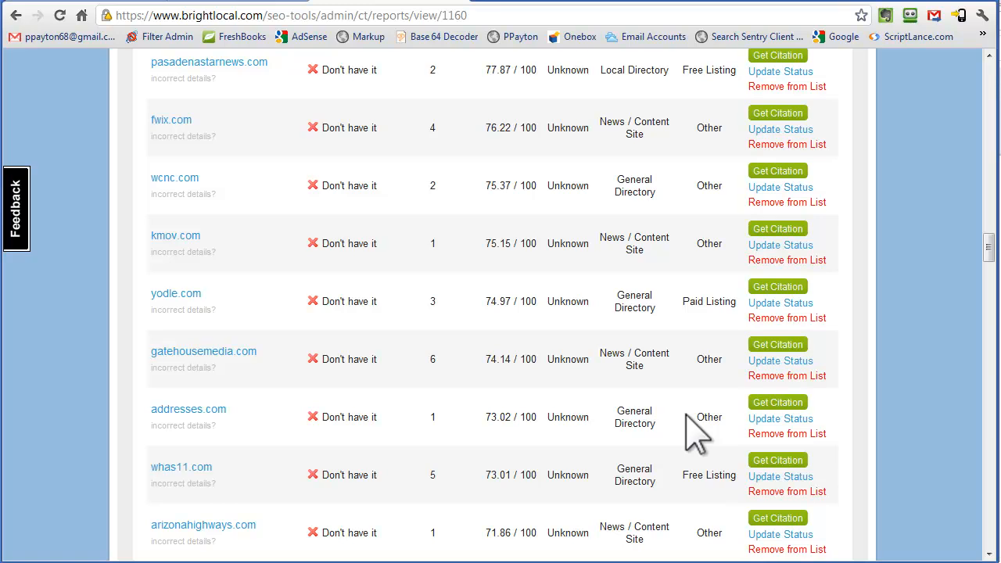
pyautogui.scroll(-3)
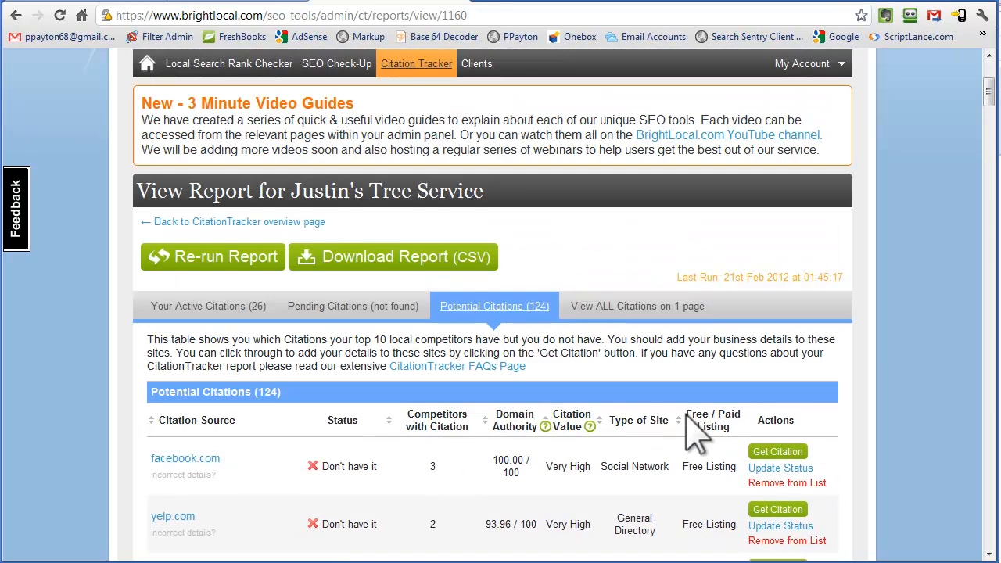
# Step: Scroll to the yelp.com potential citation and open its Change Citation Status dialog
pyautogui.scroll(-3)
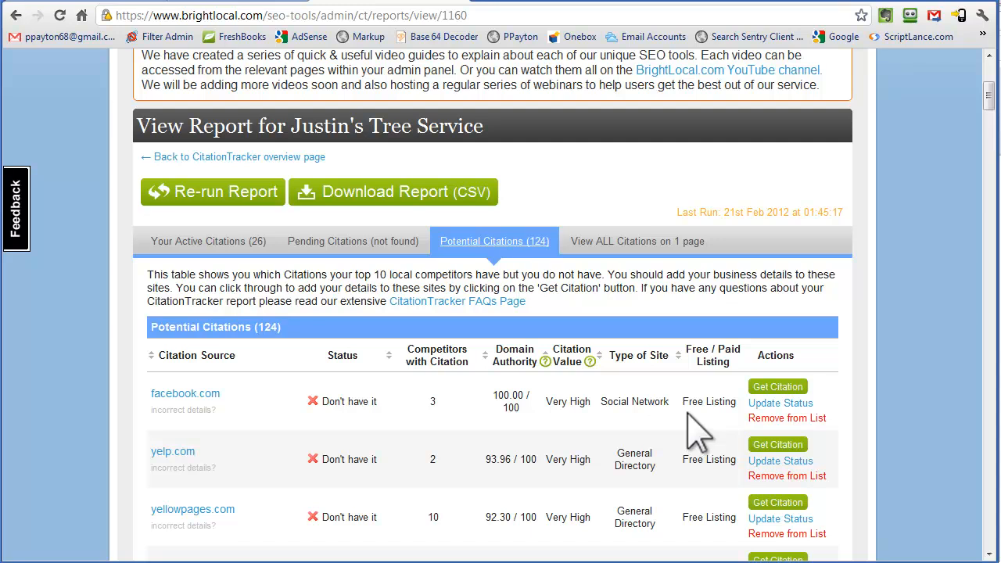
pyautogui.scroll(-3)
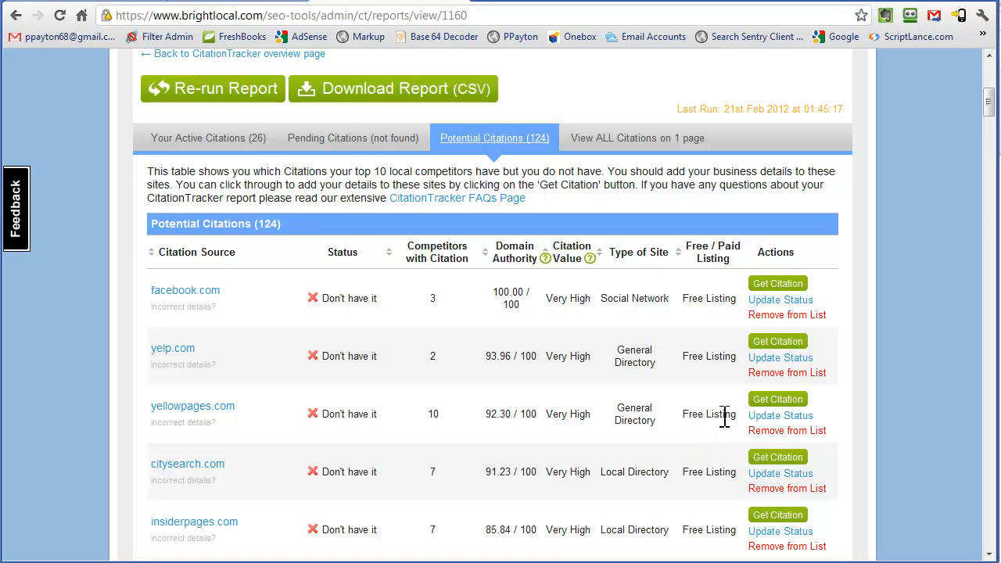
pyautogui.scroll(-3)
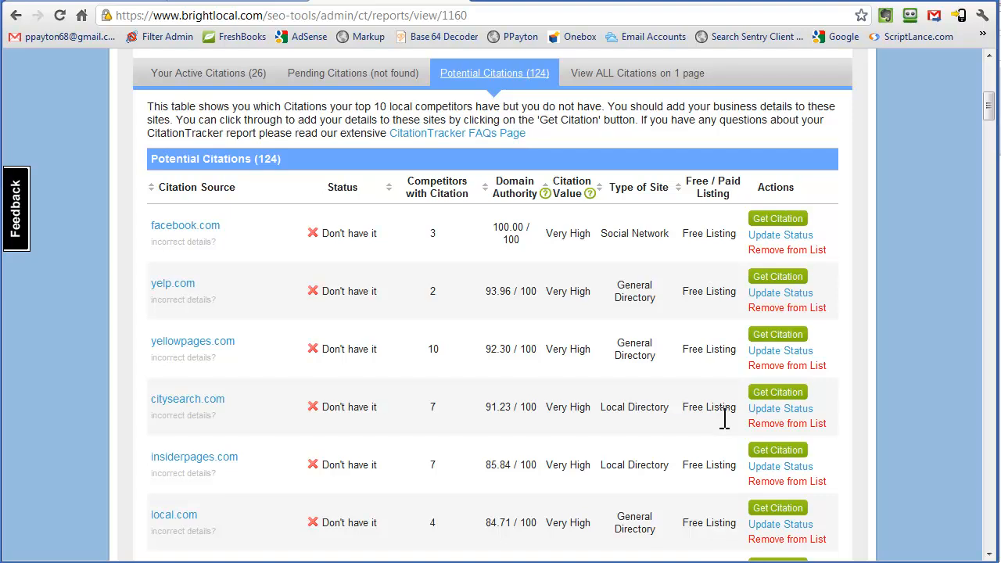
pyautogui.moveTo(780, 293)
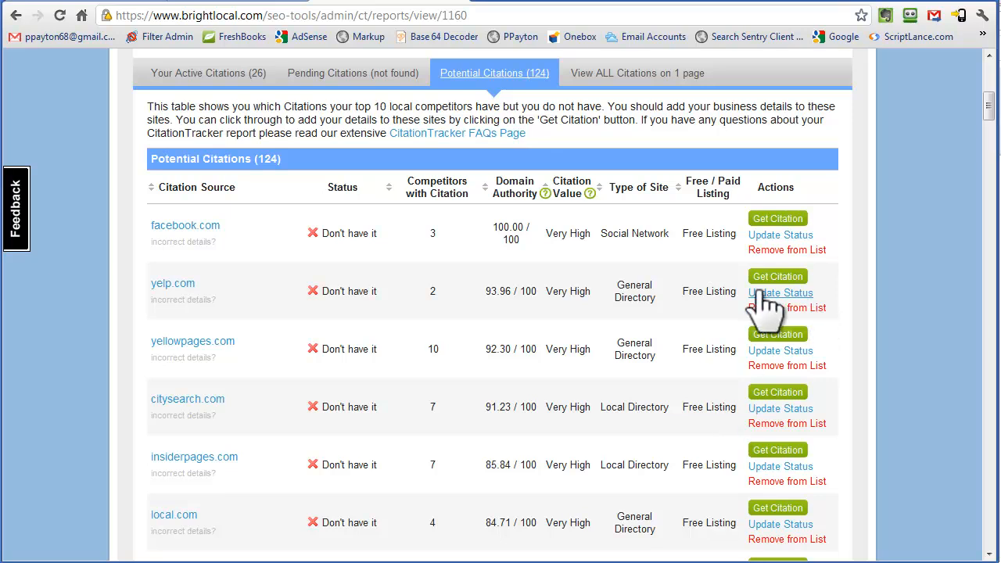
pyautogui.moveTo(787, 305)
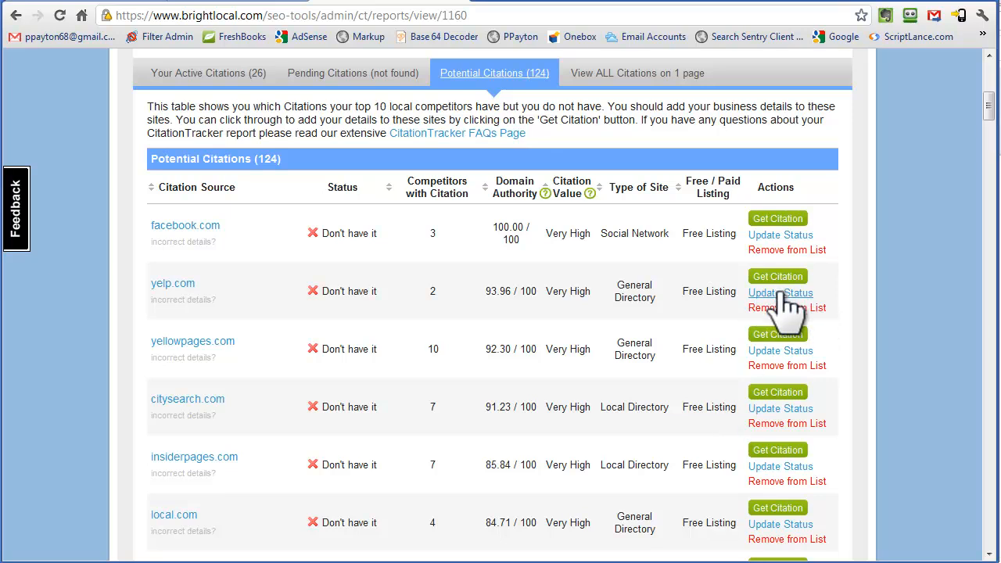
pyautogui.click(780, 293)
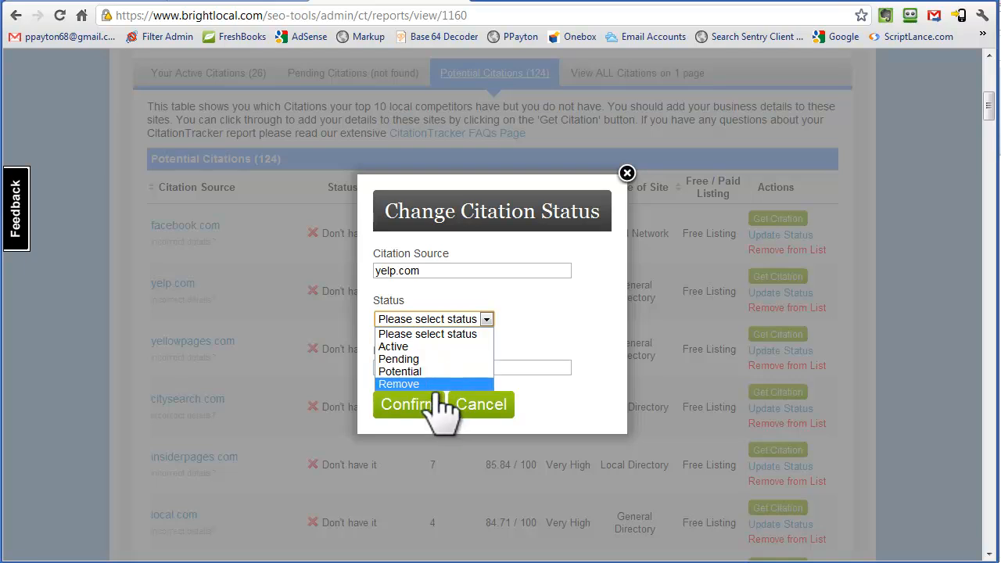
# Step: Cancel the yelp.com status change, leaving its status as it was
pyautogui.click(628, 173)
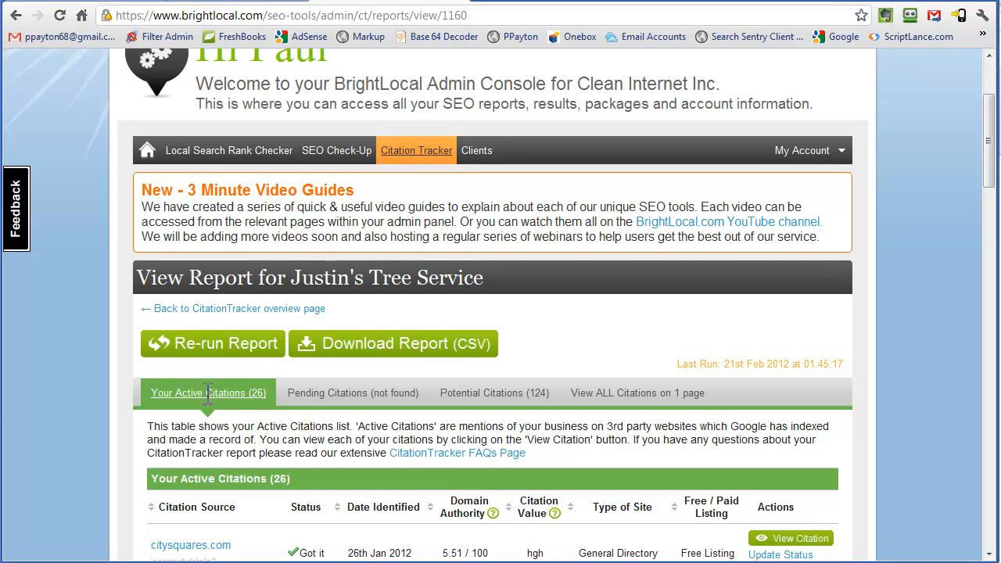
pyautogui.scroll(-3)
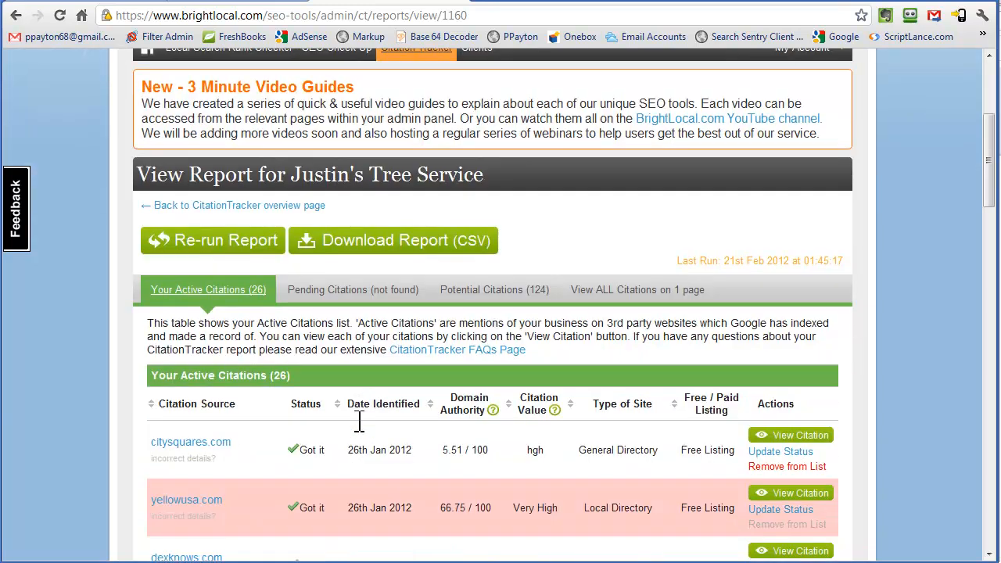
pyautogui.scroll(-3)
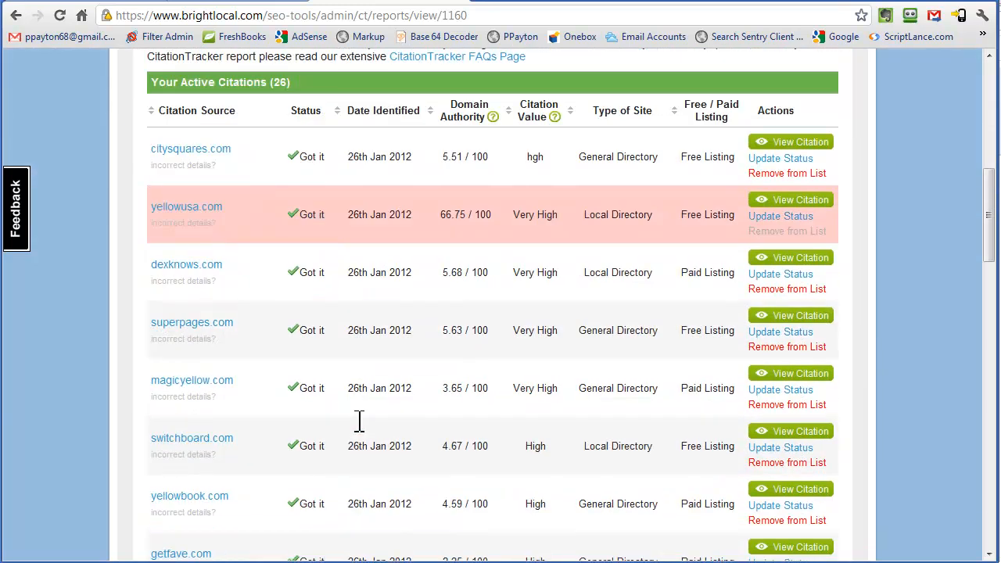
pyautogui.moveTo(679, 188)
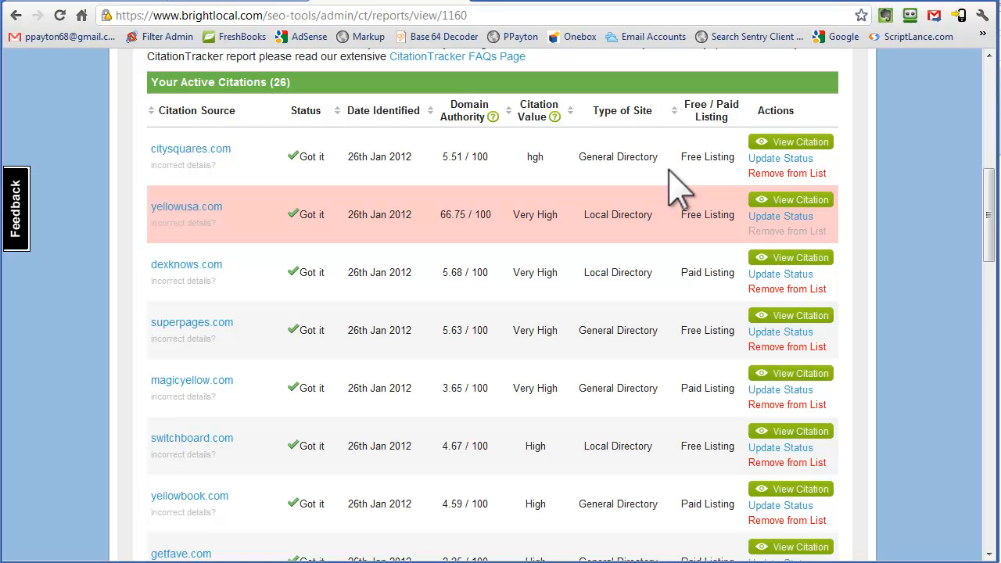
pyautogui.moveTo(372, 230)
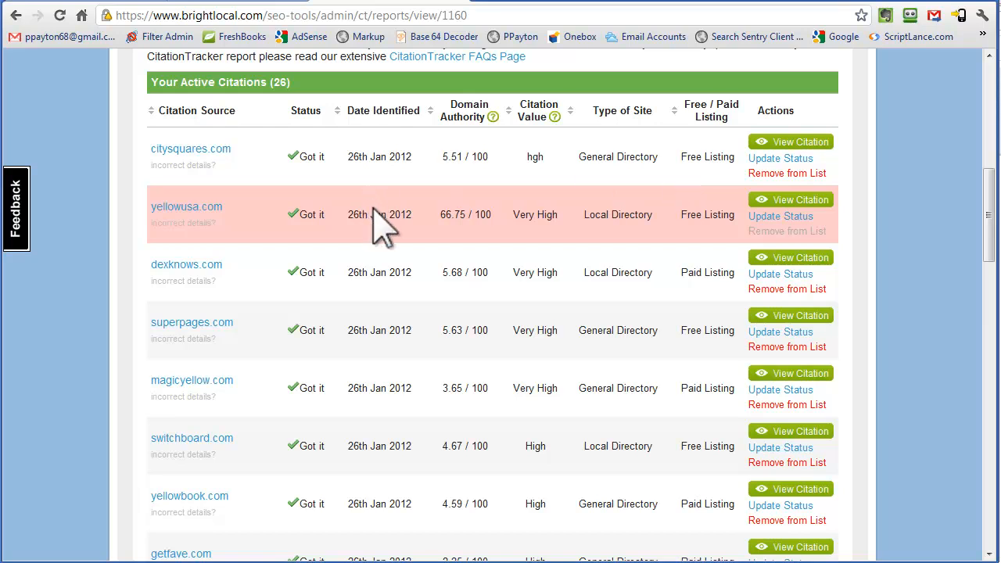
pyautogui.scroll(-3)
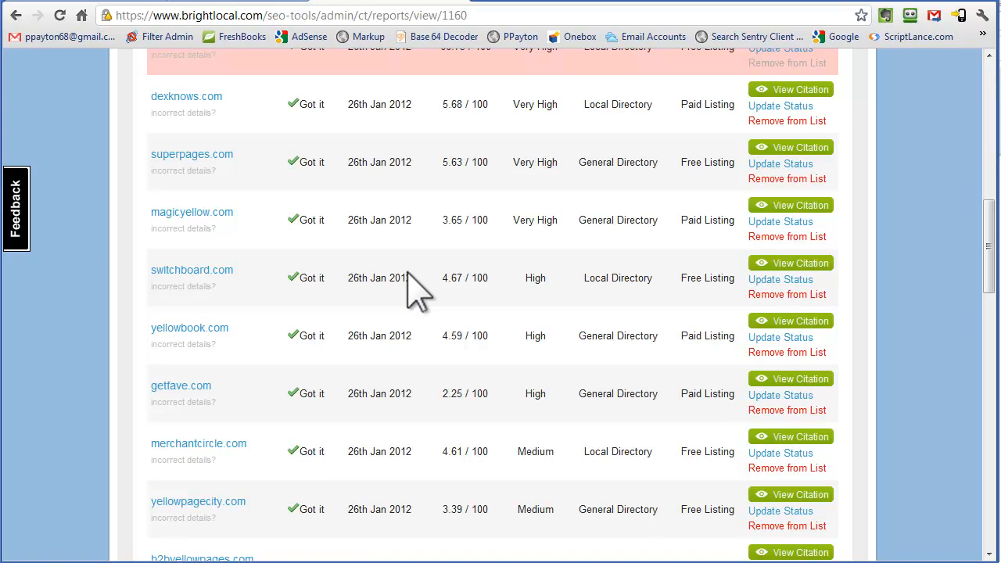
pyautogui.scroll(-3)
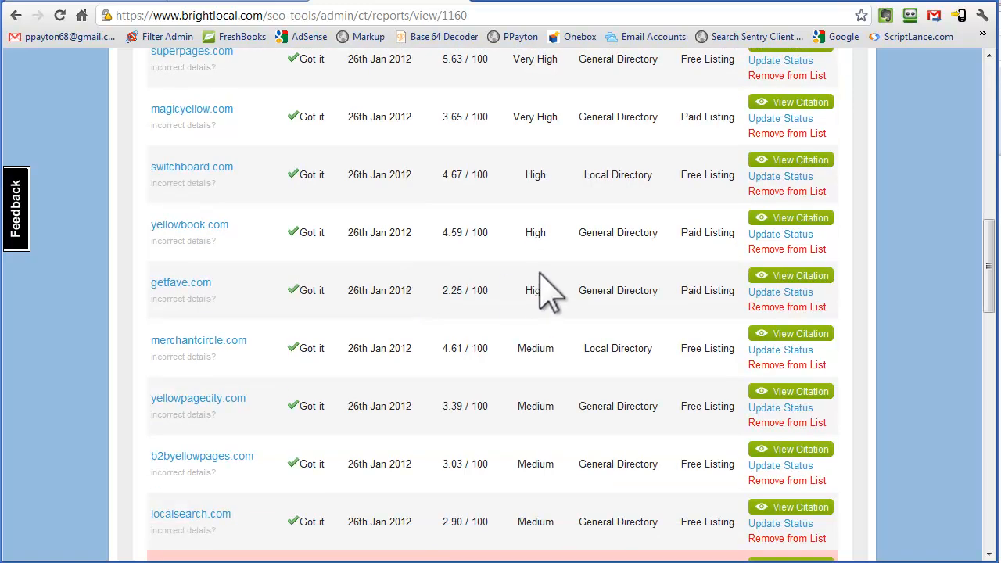
pyautogui.moveTo(524, 406)
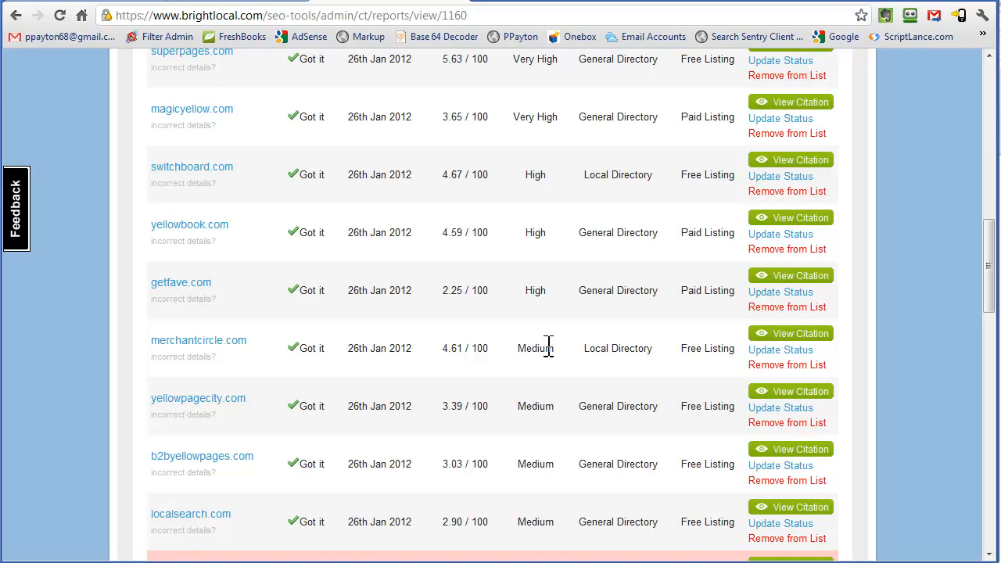
pyautogui.scroll(-3)
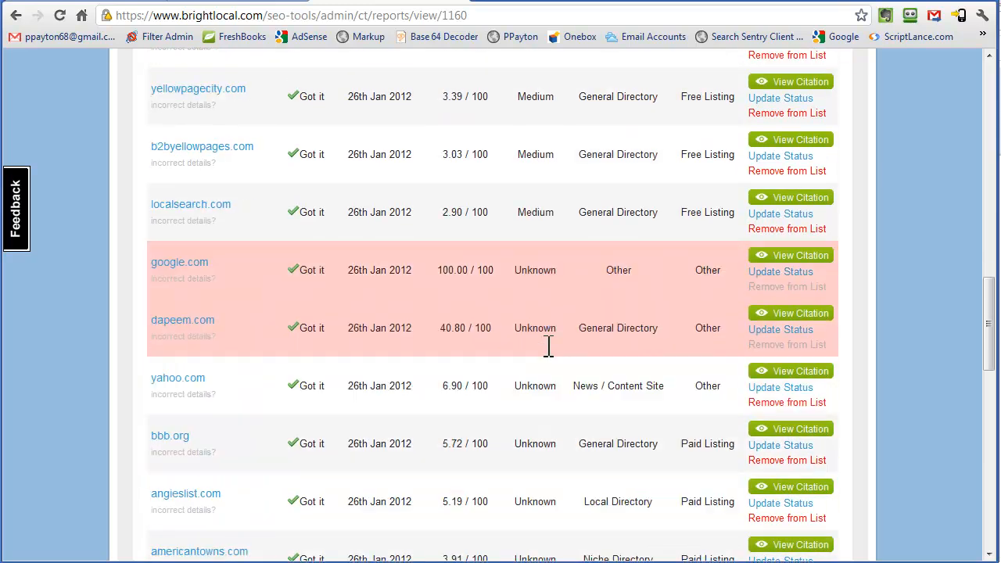
pyautogui.scroll(-3)
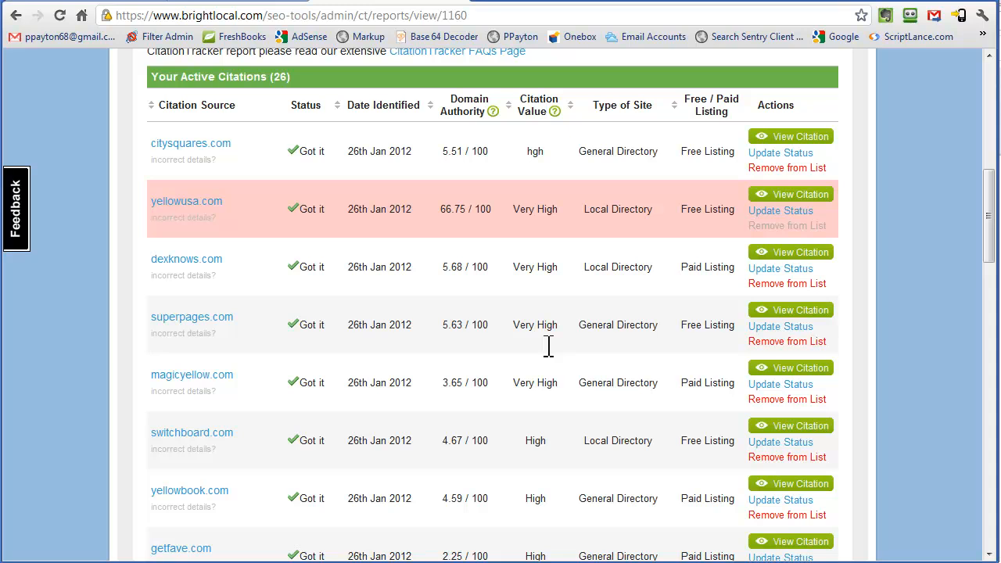
pyautogui.moveTo(547, 266)
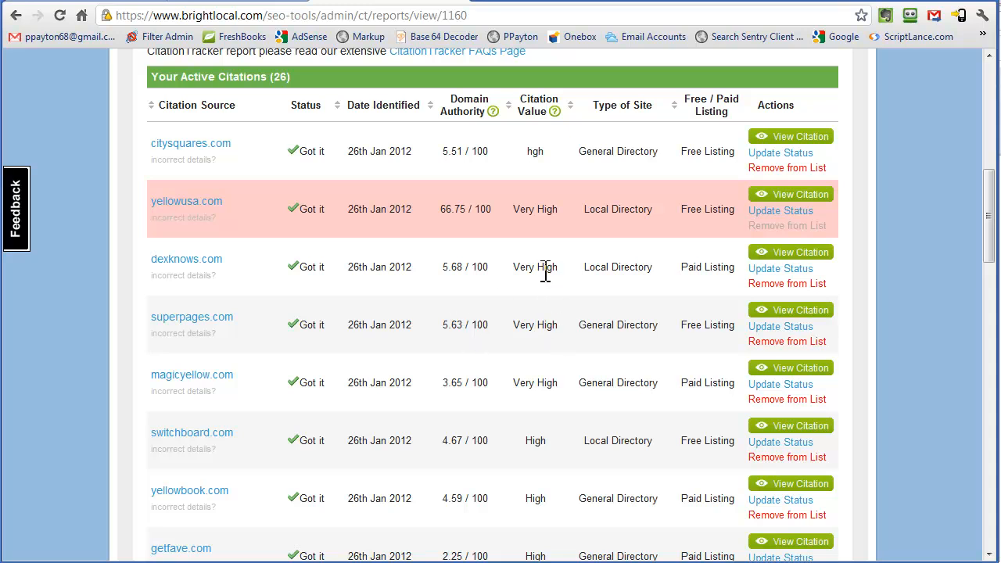
pyautogui.moveTo(562, 239)
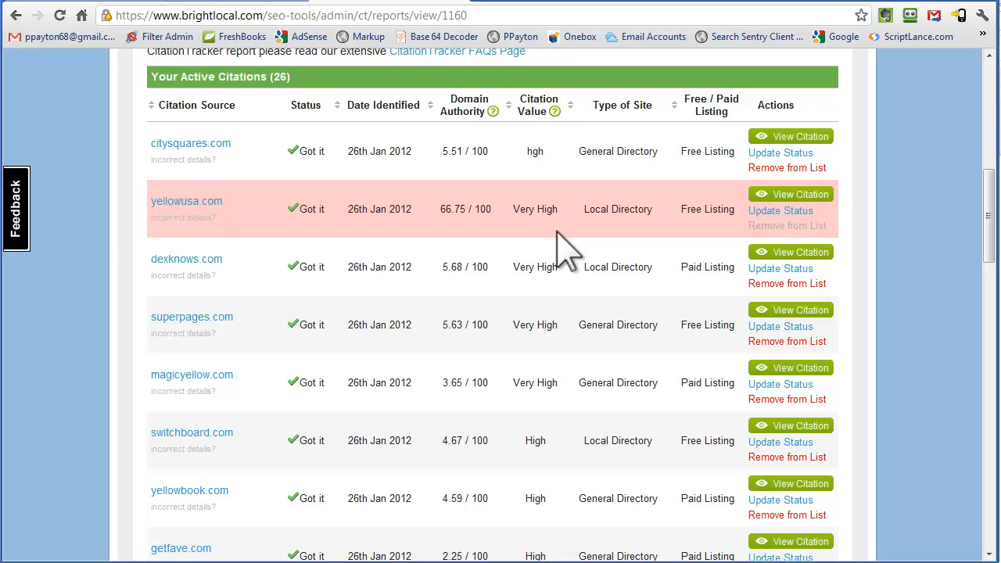
pyautogui.moveTo(321, 94)
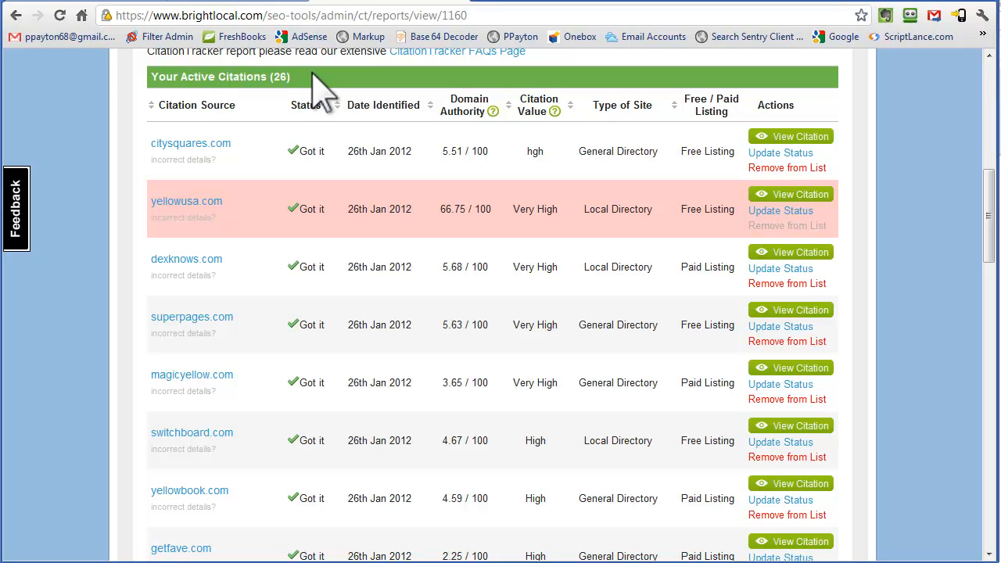
pyautogui.scroll(-3)
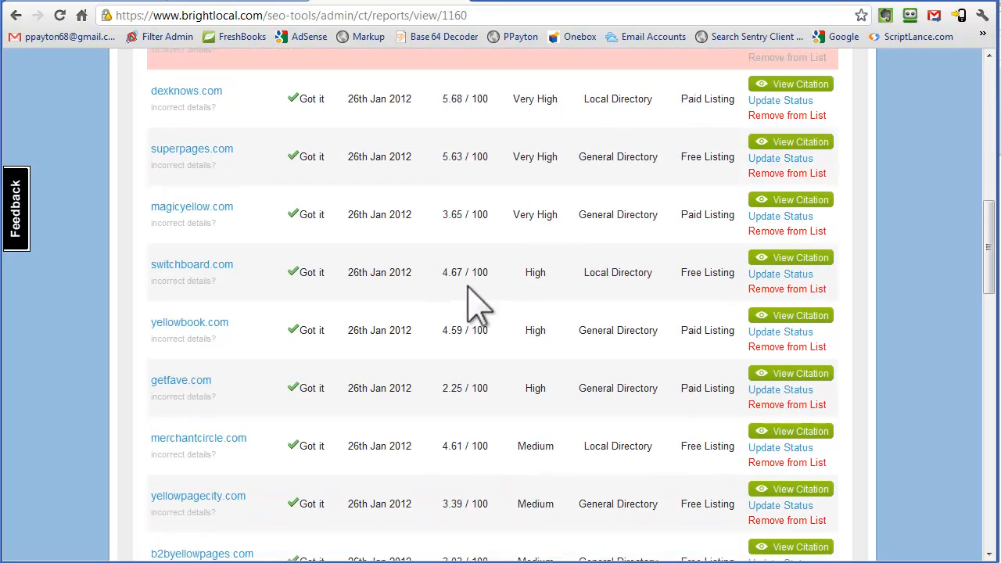